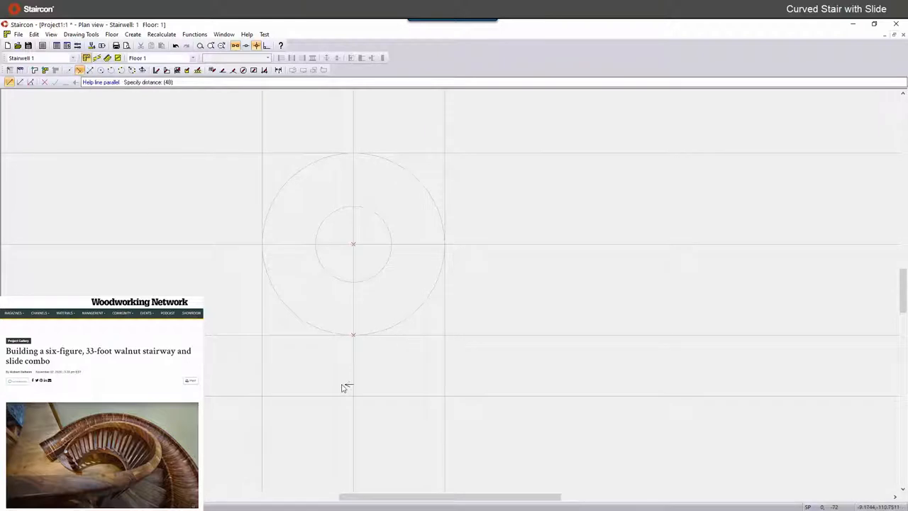
mouse_move(345, 392)
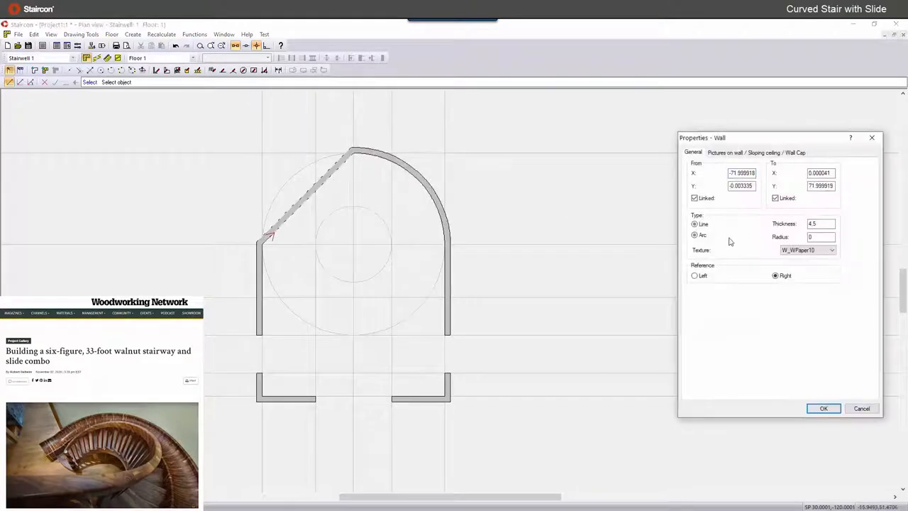
Confirm the upper wall as an Arc-type curved wall.
left_click(822, 409)
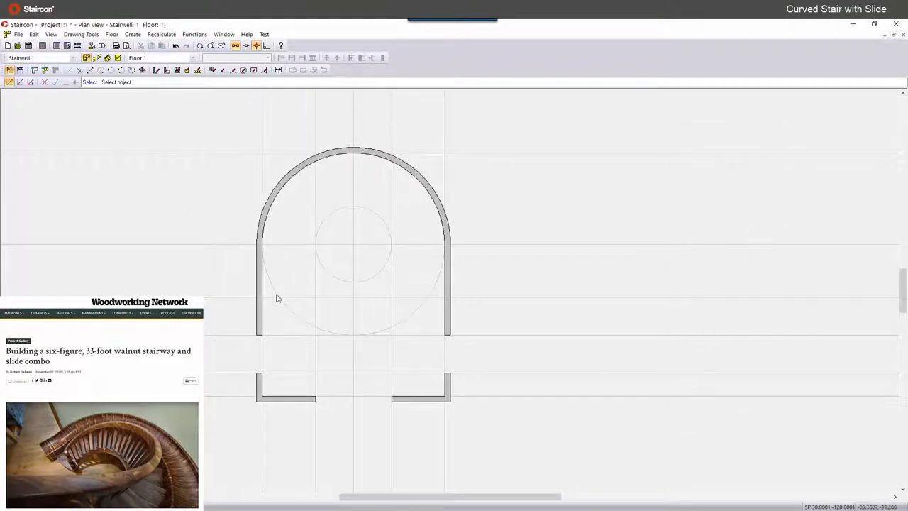
mouse_move(391, 381)
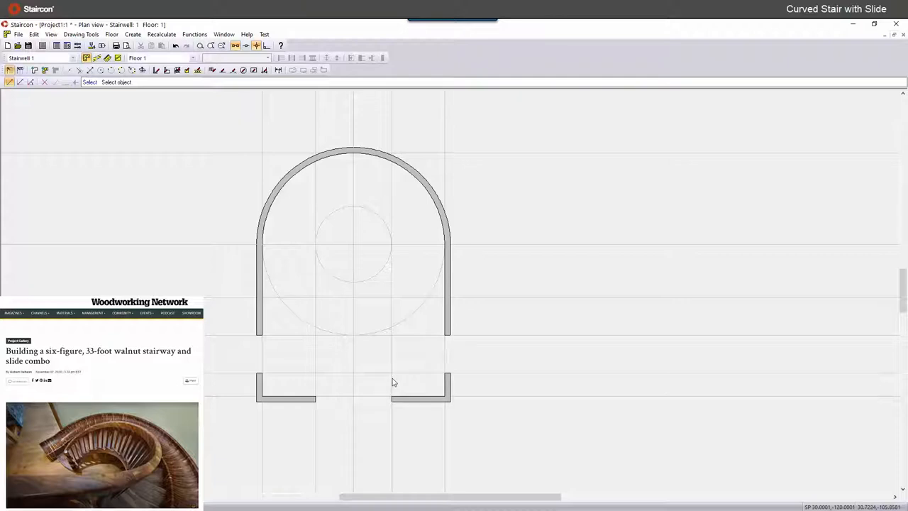
mouse_move(395, 340)
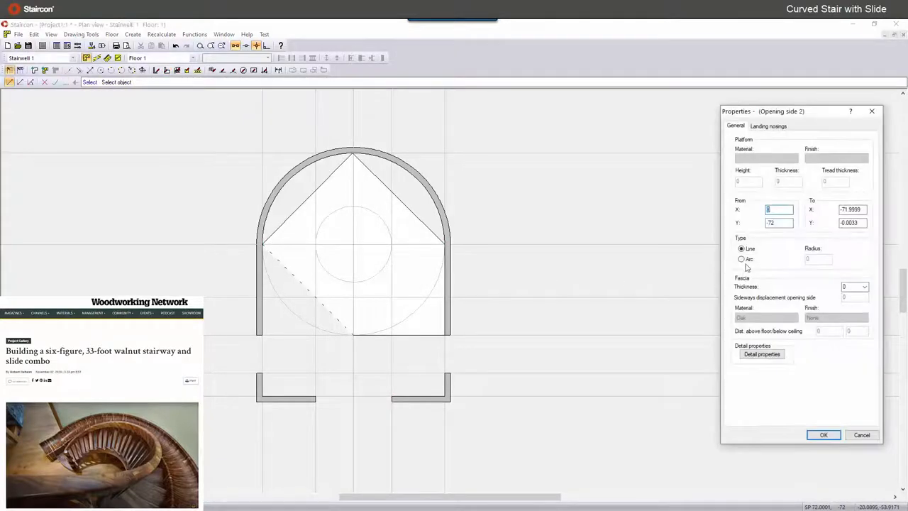
Set the opening's edge to Arc with radius 72 and inspect it in 3D.
left_click(823, 434)
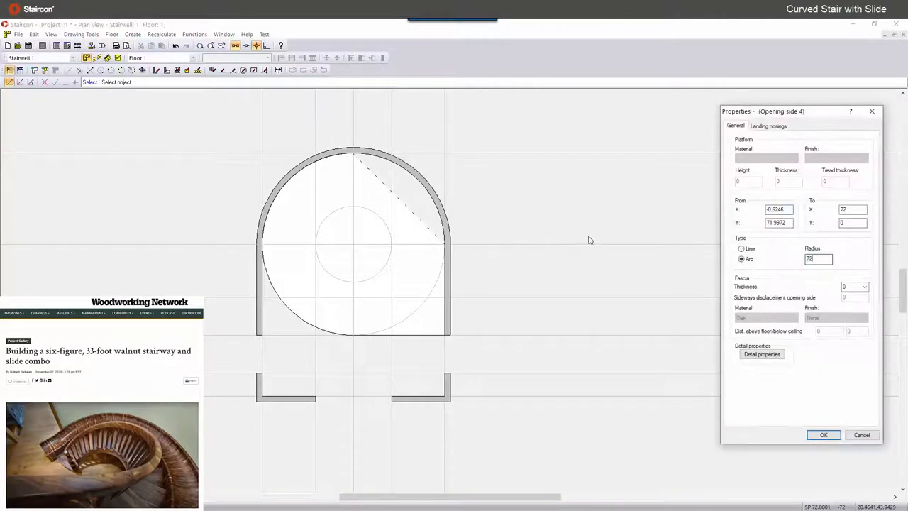
left_click(823, 434)
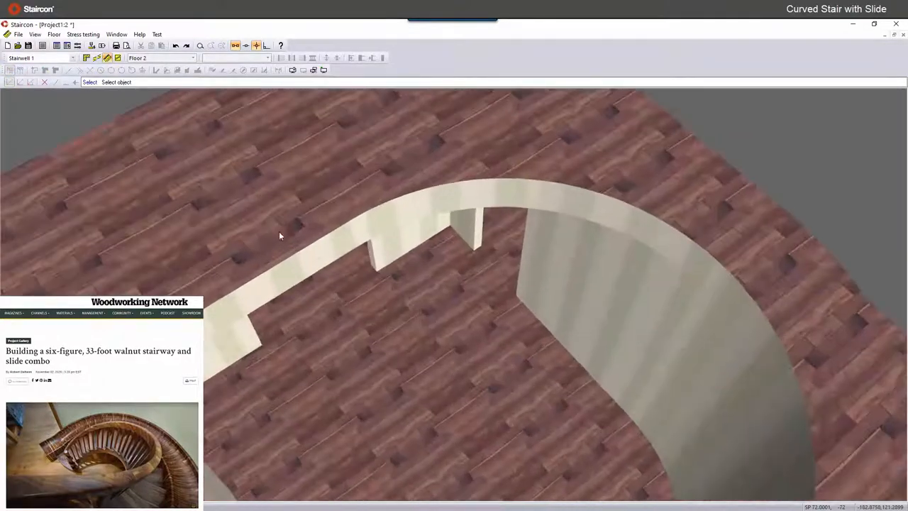
left_click_drag(279, 235, 329, 250)
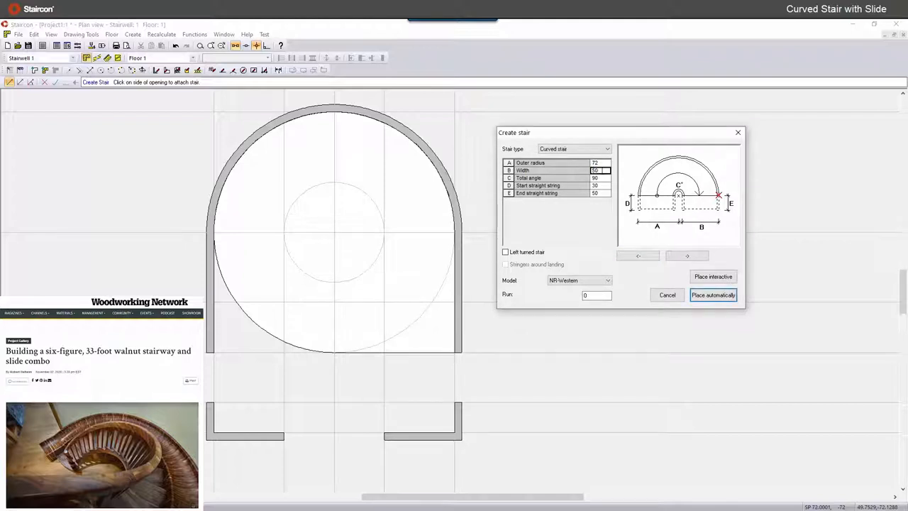
Create a Curved stair with radius 72 and place it automatically into the opening.
left_click(594, 171)
type("42")
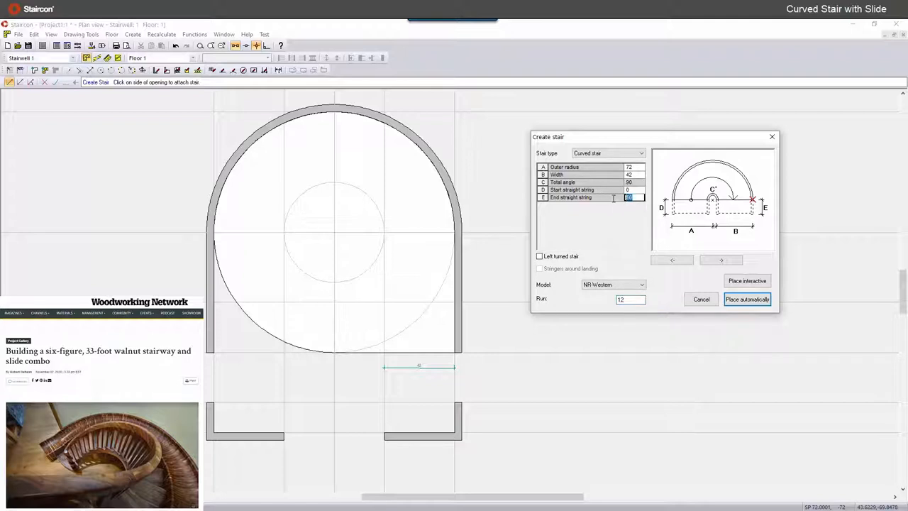
type("72")
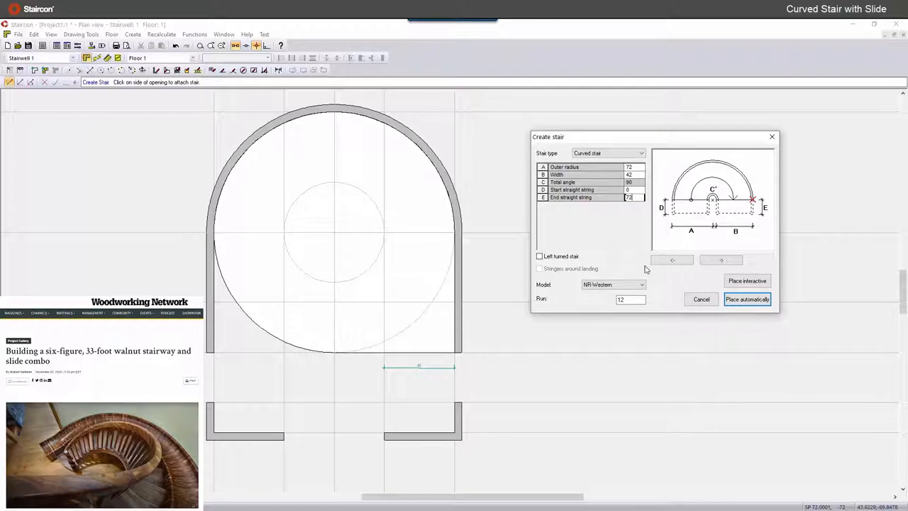
left_click(748, 300)
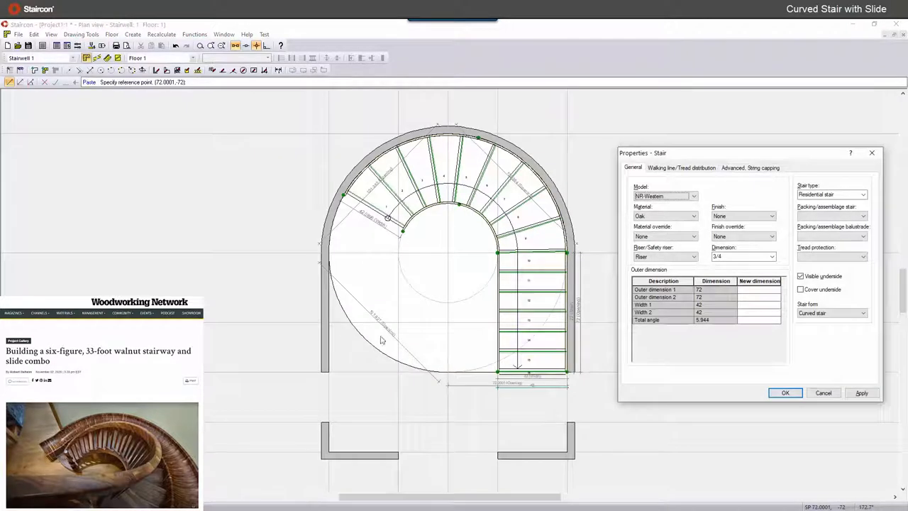
mouse_move(661, 161)
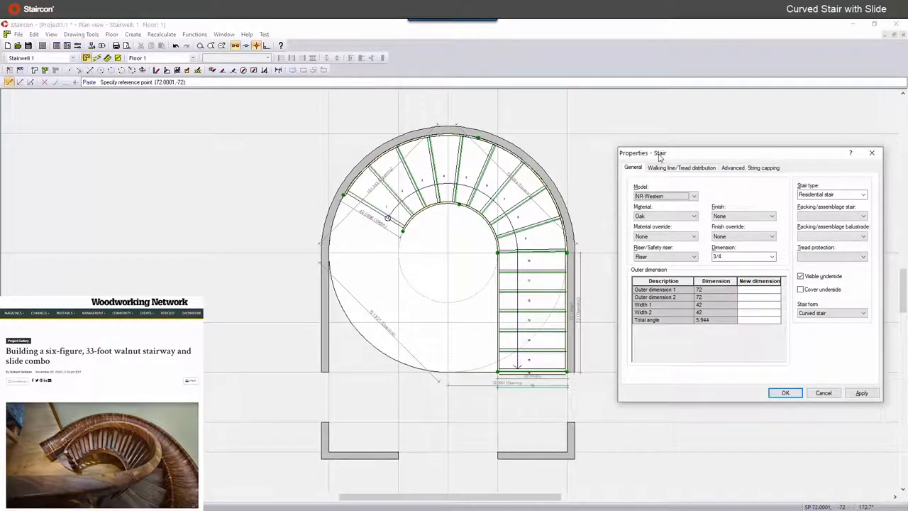
mouse_move(663, 159)
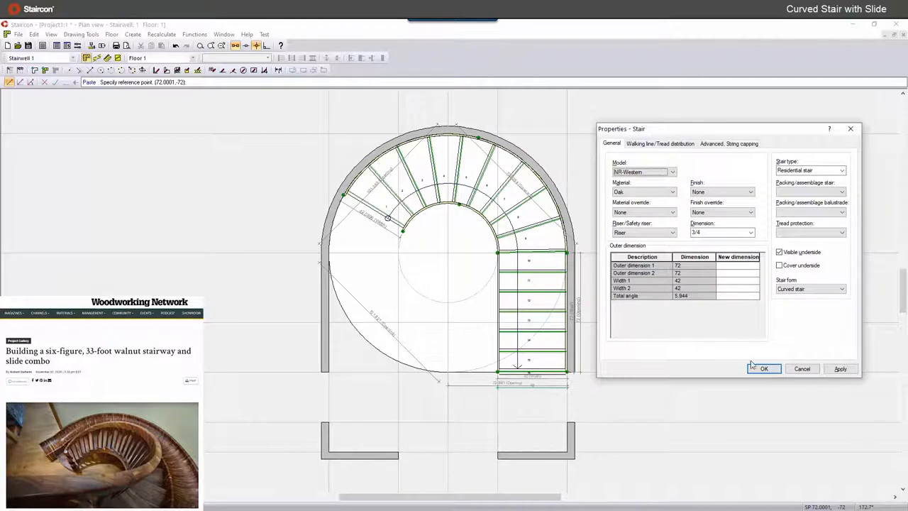
Apply a new walking line and tread distribution so treads wrap further round the curve.
left_click(765, 369)
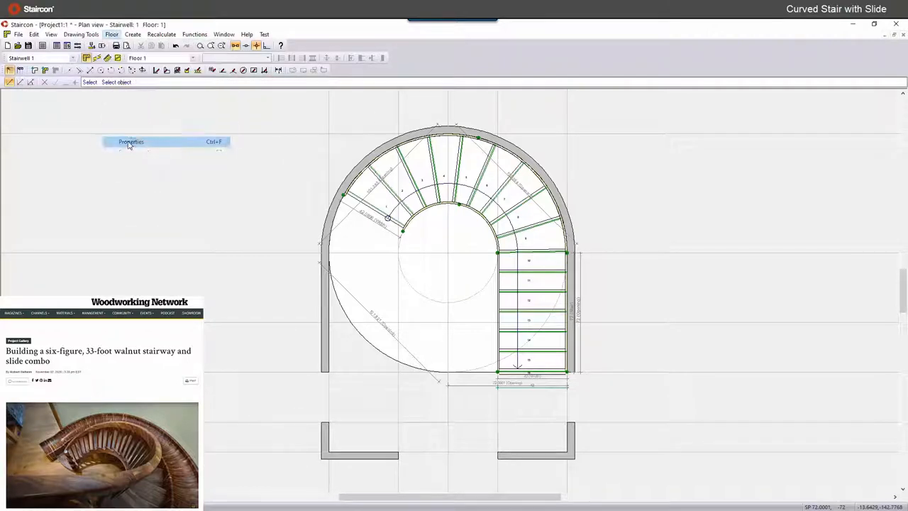
left_click(131, 142)
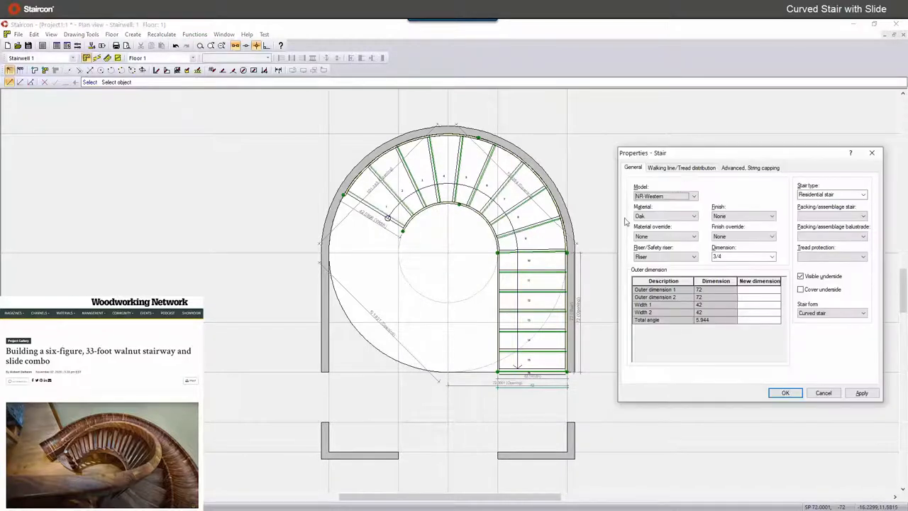
left_click(681, 168)
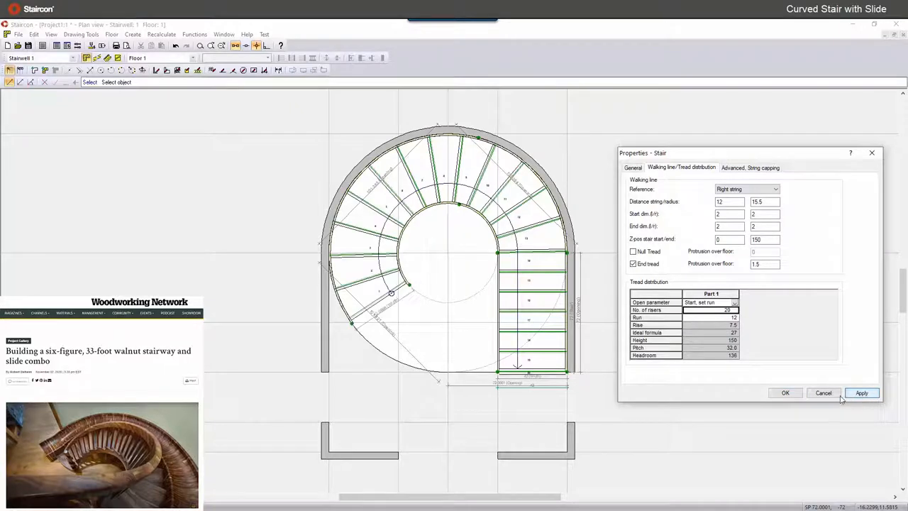
left_click(785, 392)
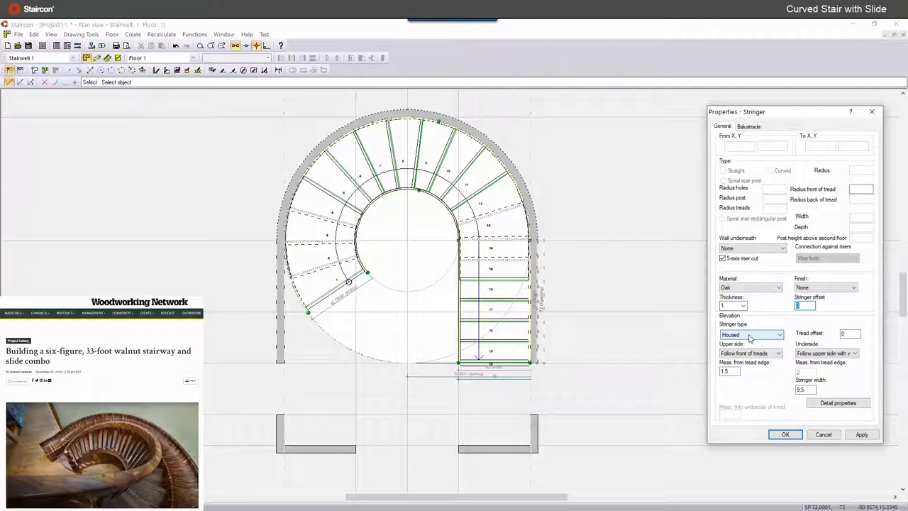
Set the stringer type to Housed with an offset from the treads and apply it.
left_click(861, 434)
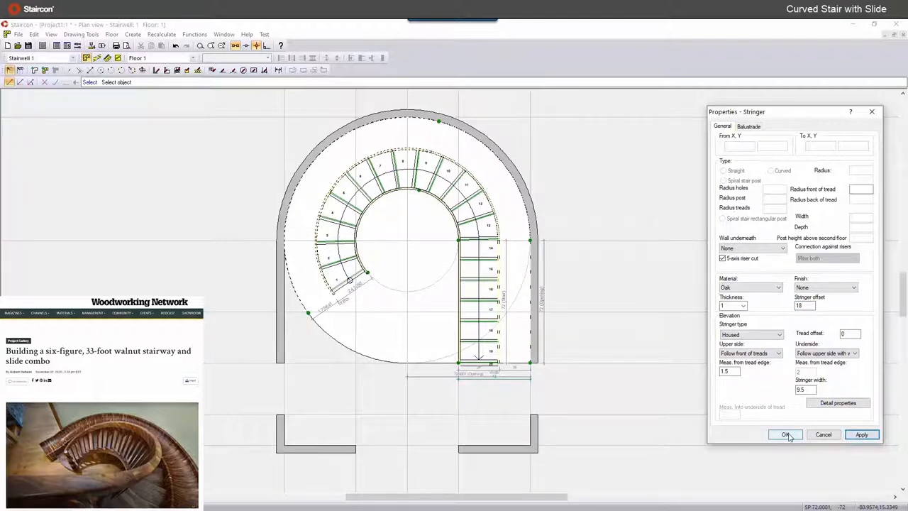
left_click(862, 434)
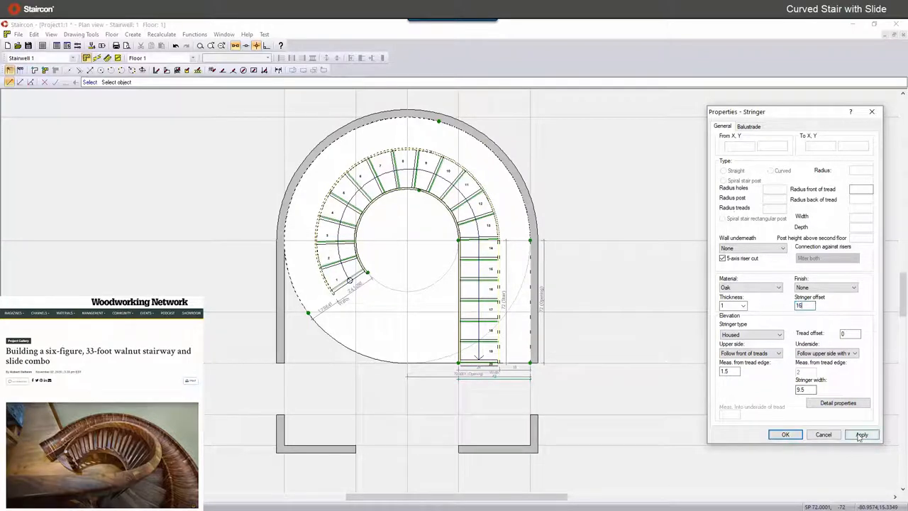
left_click(859, 434)
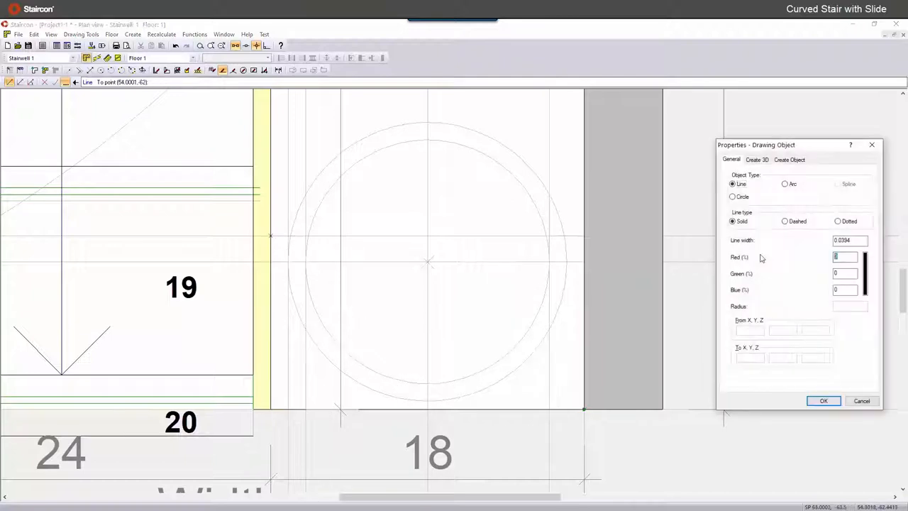
Make the red outline's segment an Arc with radius -7.
left_click(822, 400)
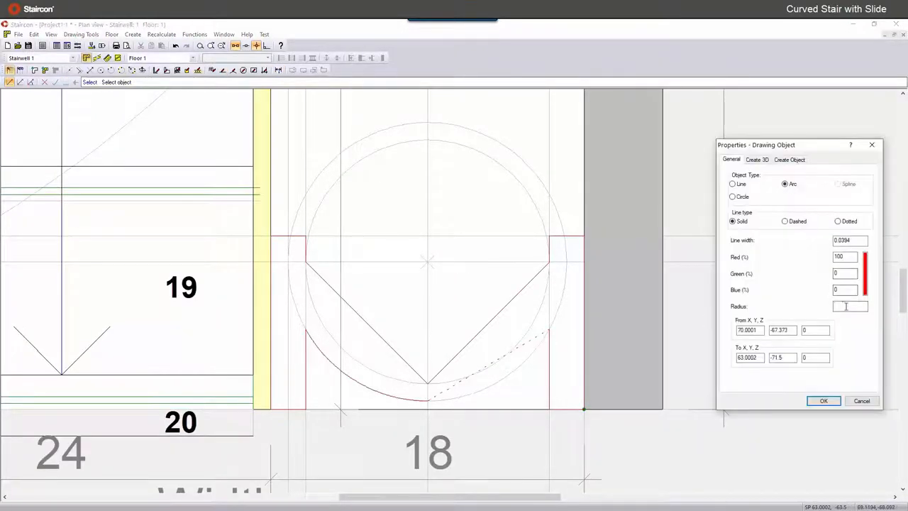
type("-7")
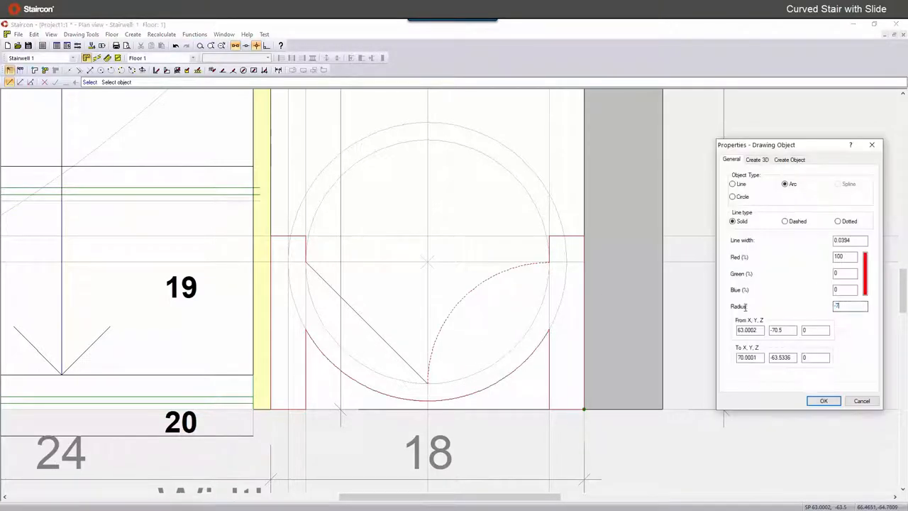
left_click(823, 400)
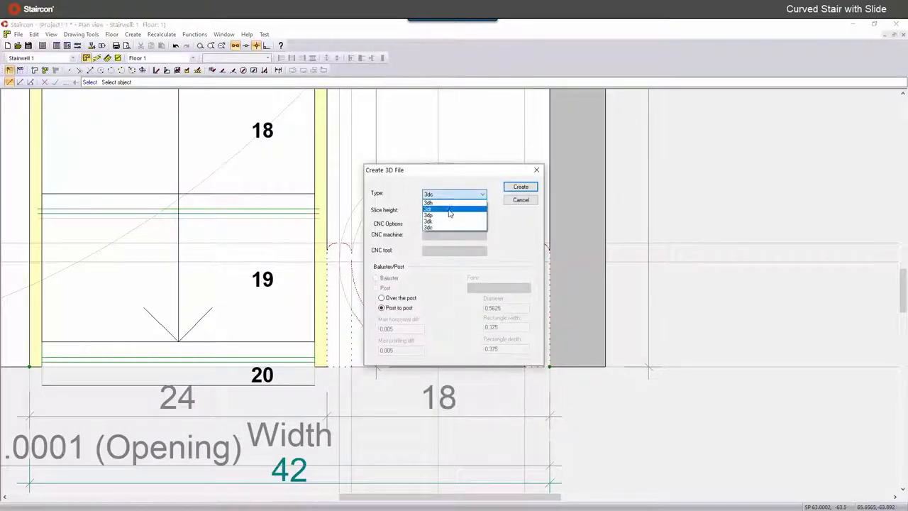
Create a 3dh 3D description file from the red outline and save it.
left_click(445, 201)
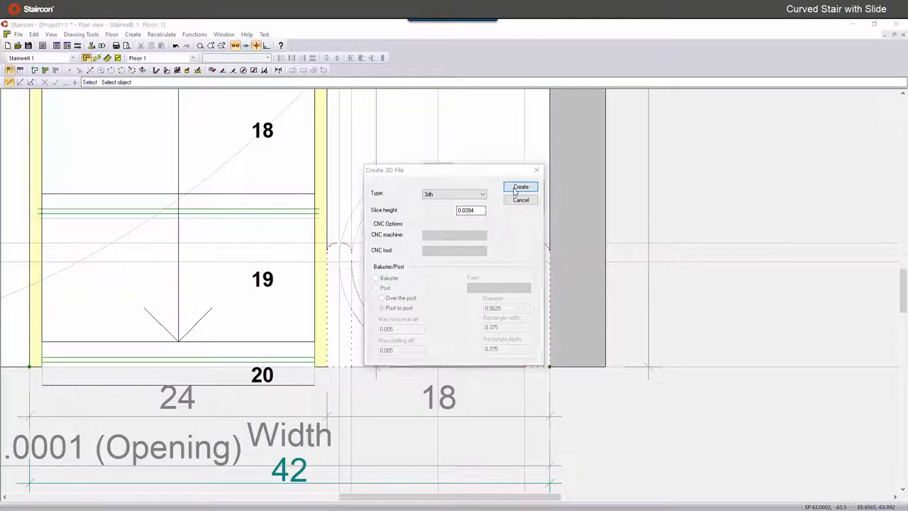
left_click(519, 187)
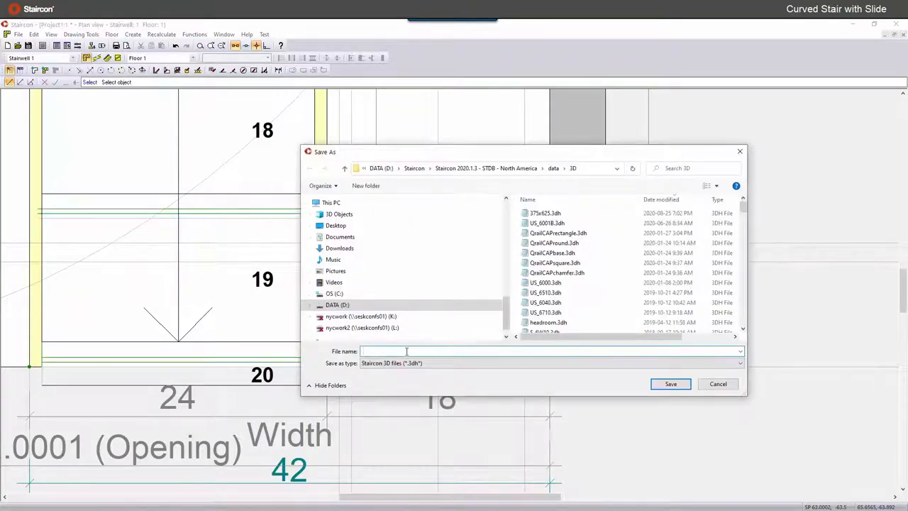
type("S")
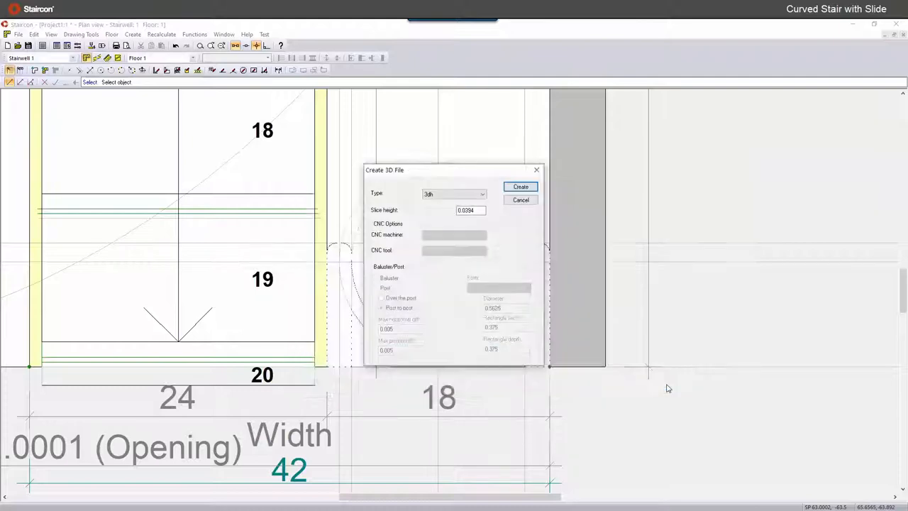
left_click(519, 198)
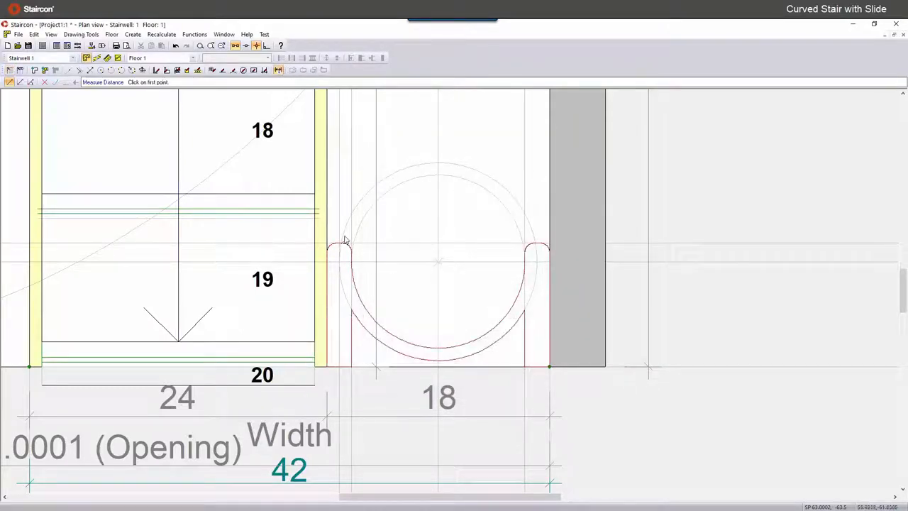
left_click(340, 244)
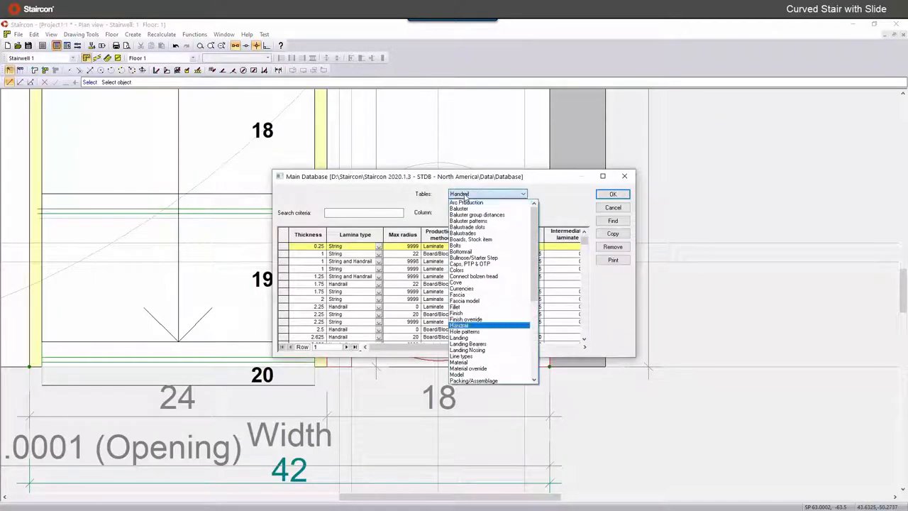
Add a SLIDE handrail row referencing SLIDE.3dh to the Handrail table.
left_click(480, 326)
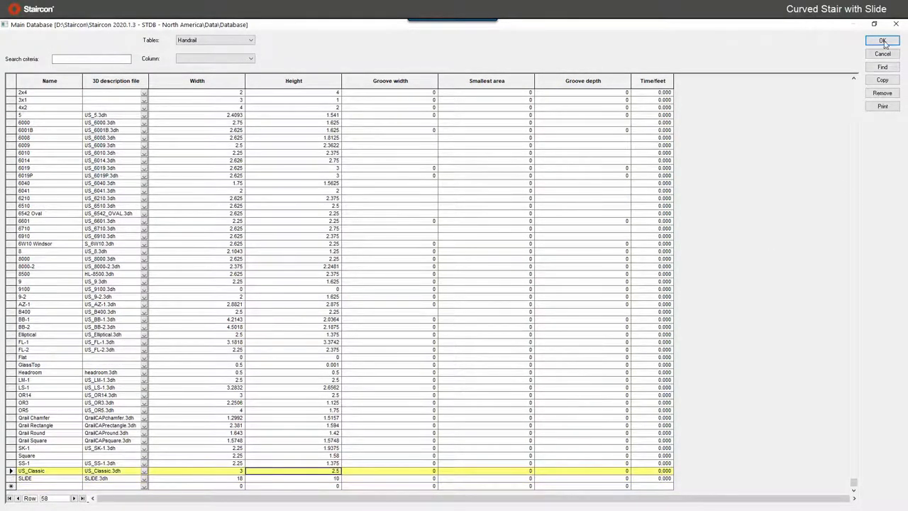
left_click(880, 40)
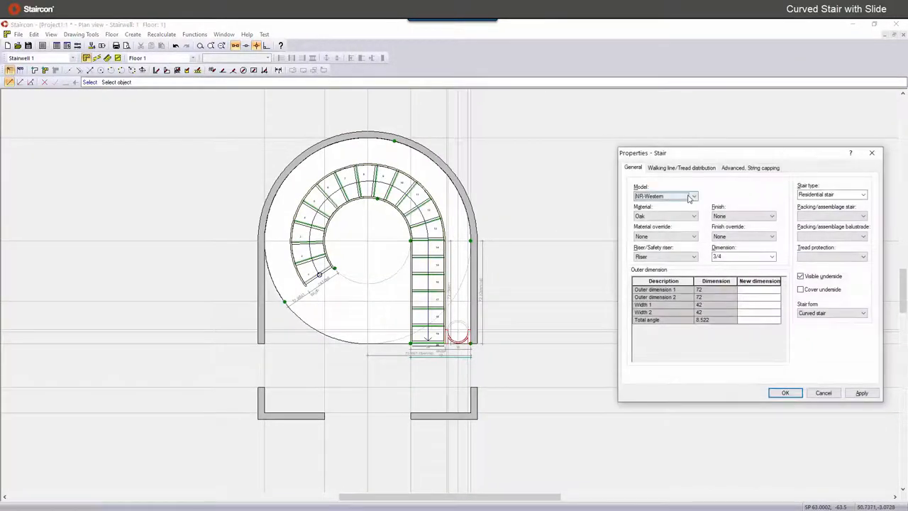
Choose a different stair model and apply outer dimensions 72 and widths 42.
left_click(692, 196)
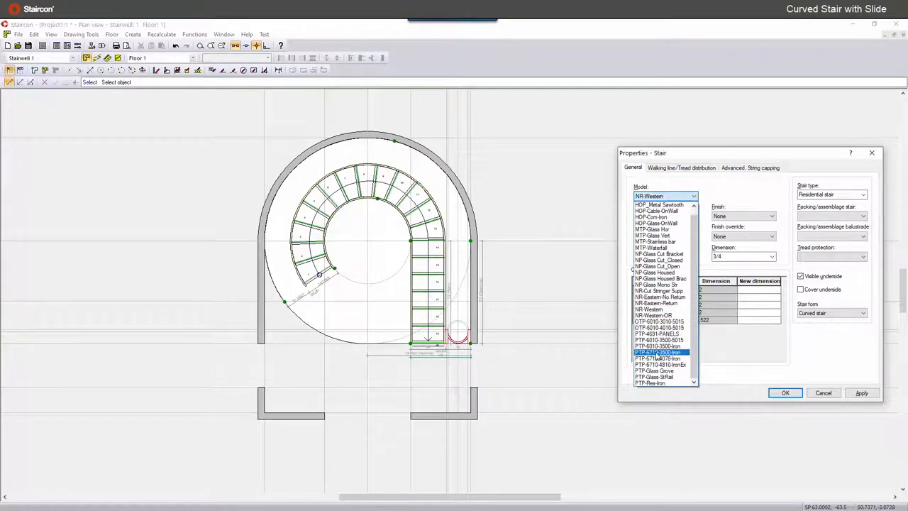
left_click(659, 322)
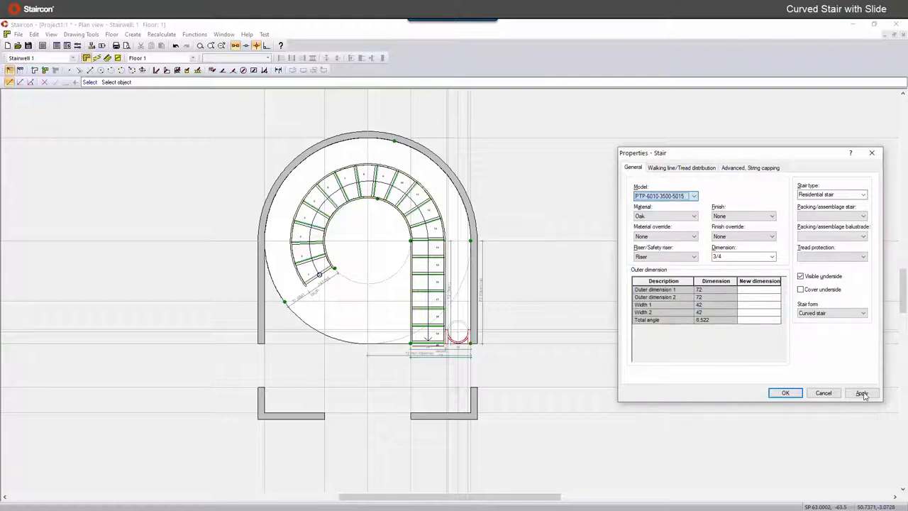
left_click(860, 393)
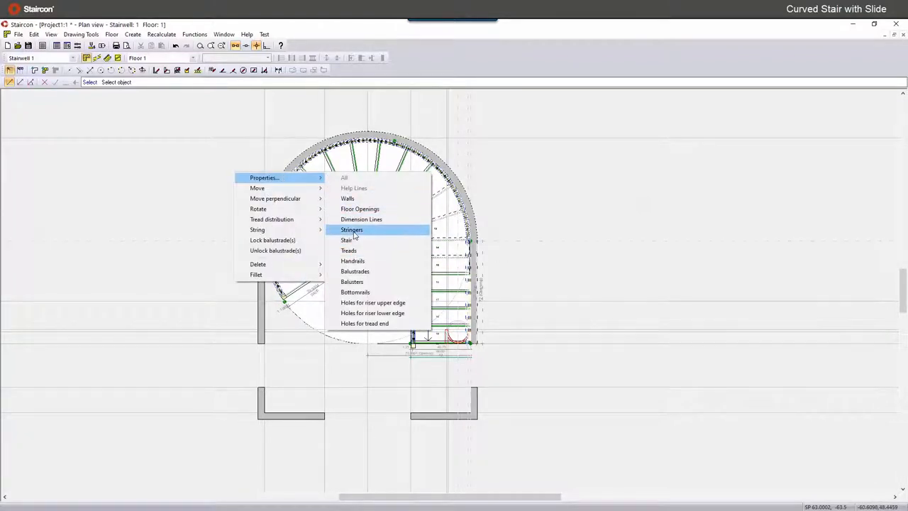
Set the balustrade's handrail profile to SLIDE and start editing its sideways position.
left_click(355, 271)
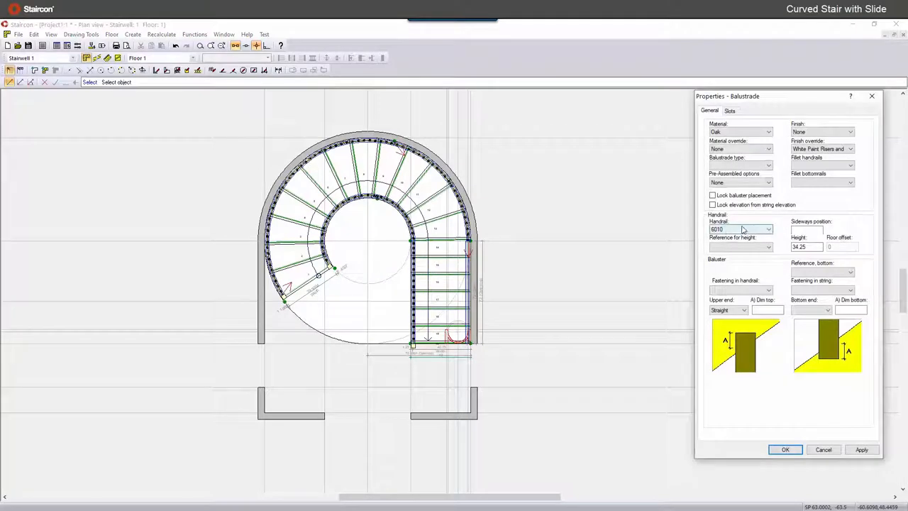
left_click(766, 230)
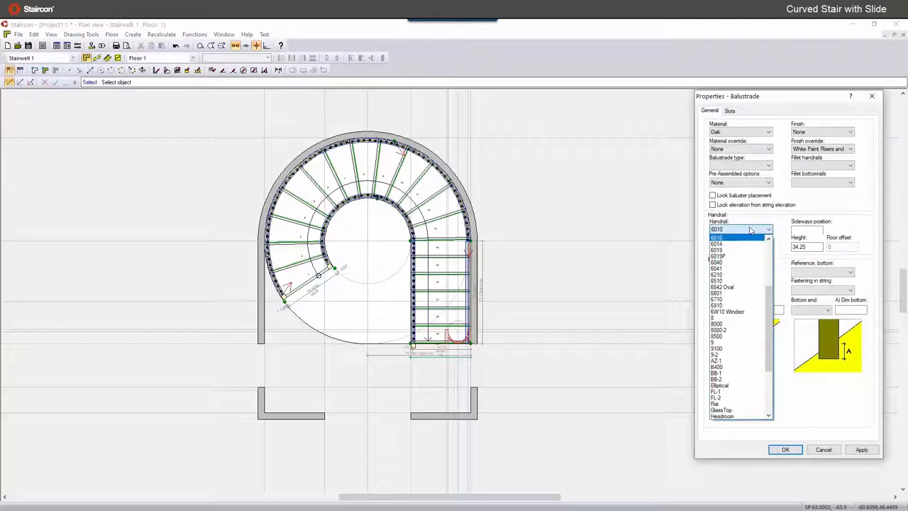
left_click(735, 403)
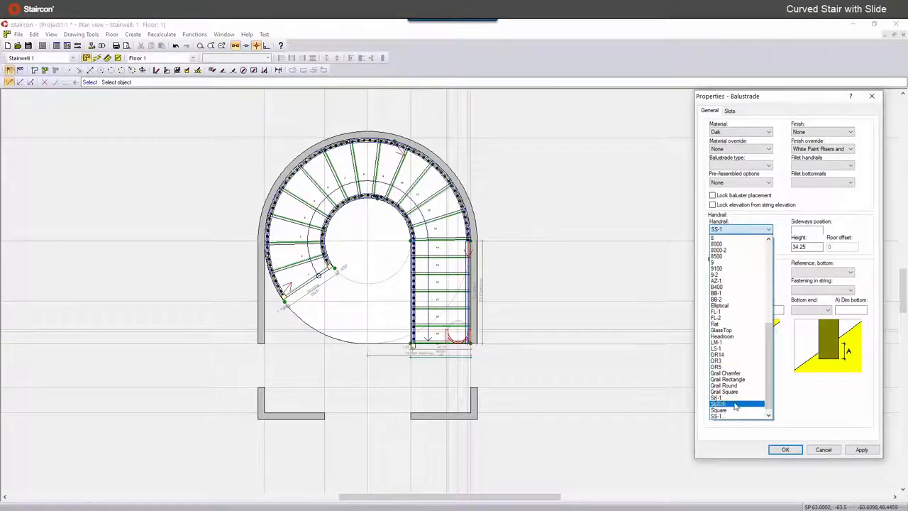
left_click(729, 403)
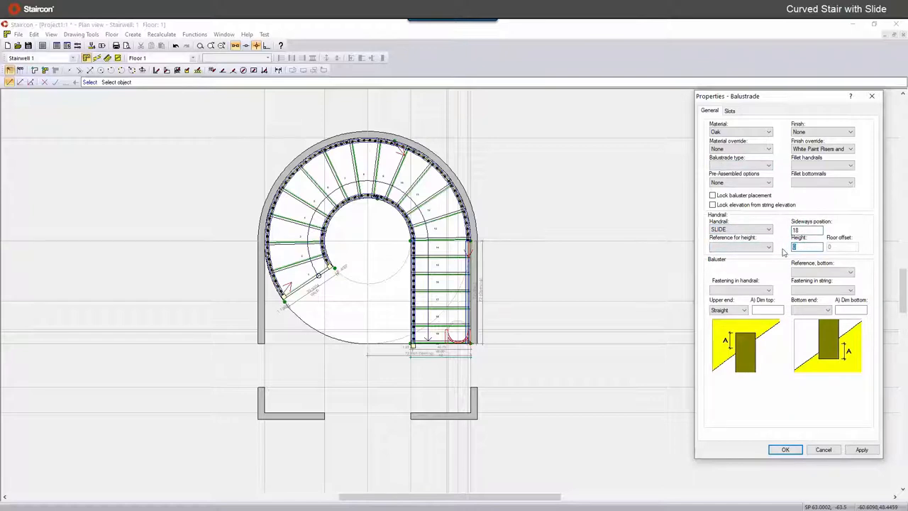
left_click(729, 111)
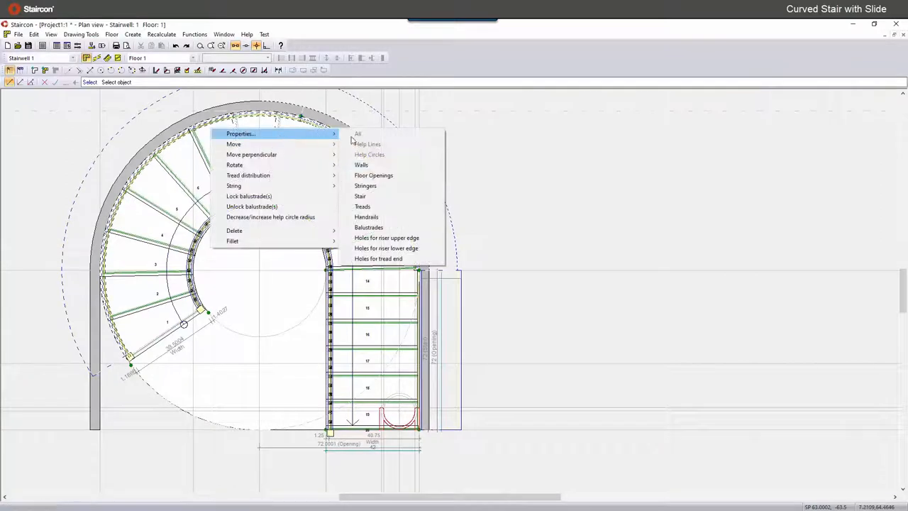
Edit the stringer material, finish and housed type on the other side and apply them.
left_click(365, 185)
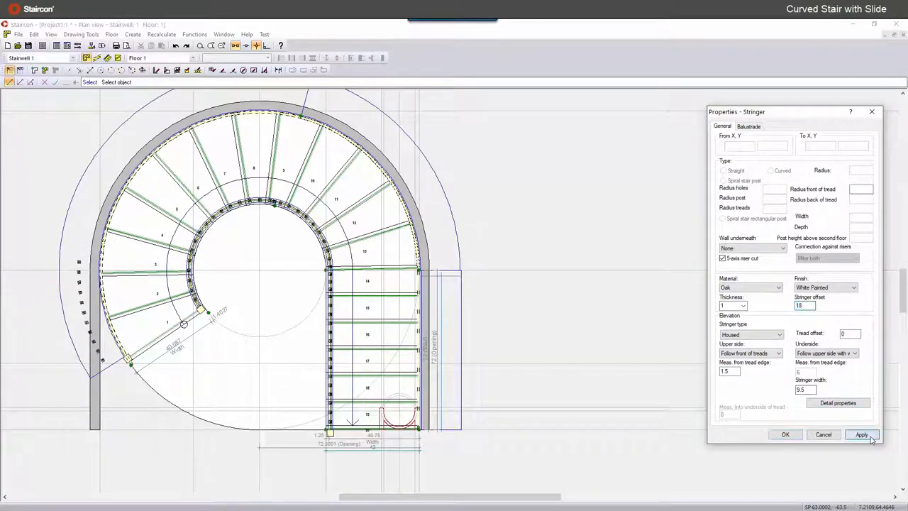
left_click(860, 434)
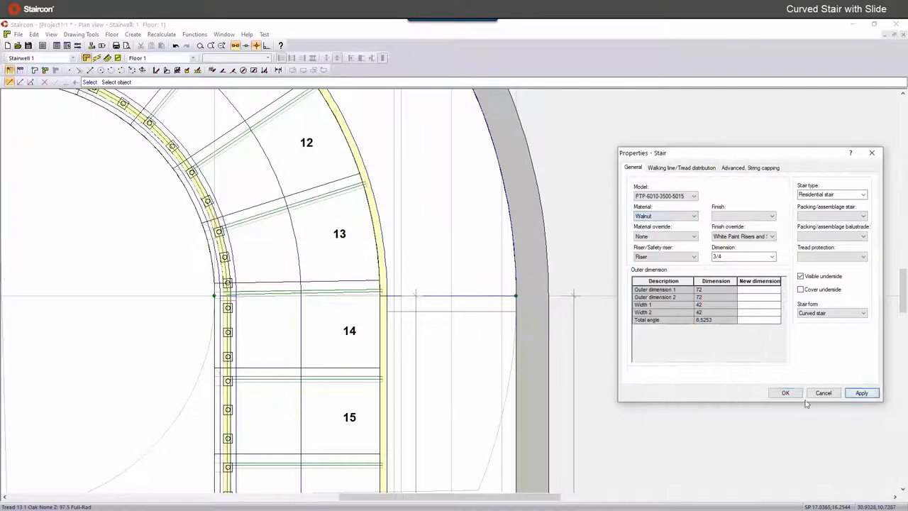
Set the stair to walnut with the underside covered, apply and confirm.
left_click(786, 392)
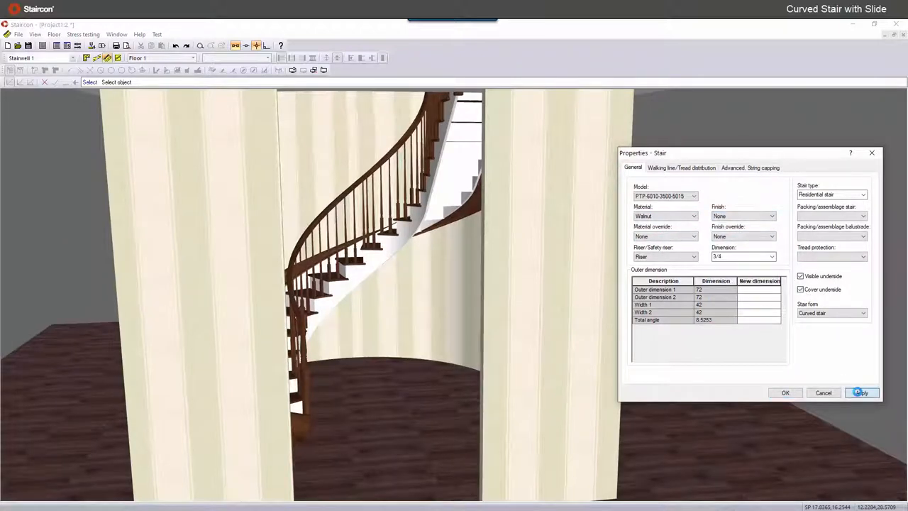
left_click(862, 393)
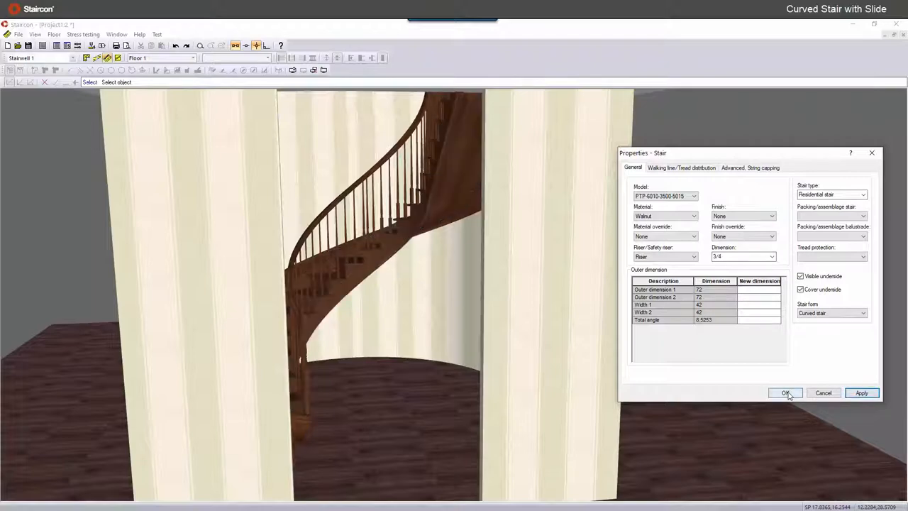
left_click(785, 391)
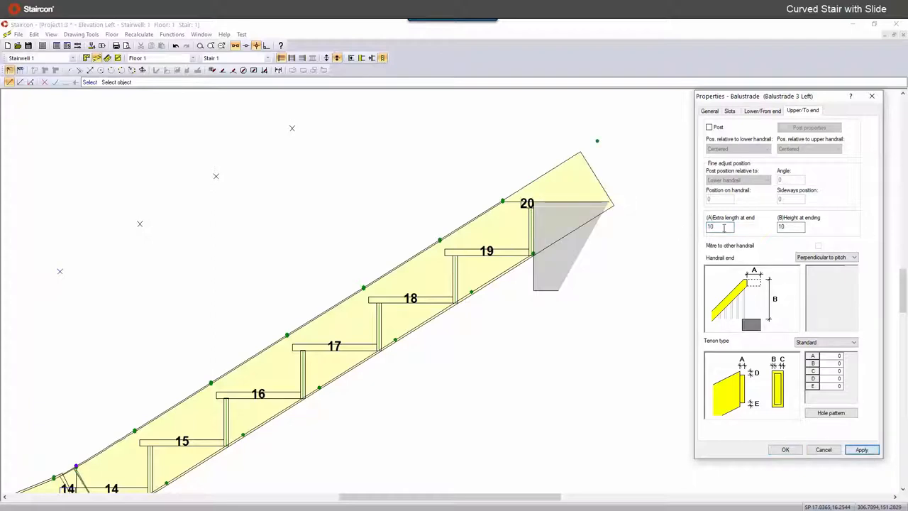
Set the handrail's extra length at the upper tie end to 20 and apply it.
left_click(865, 449)
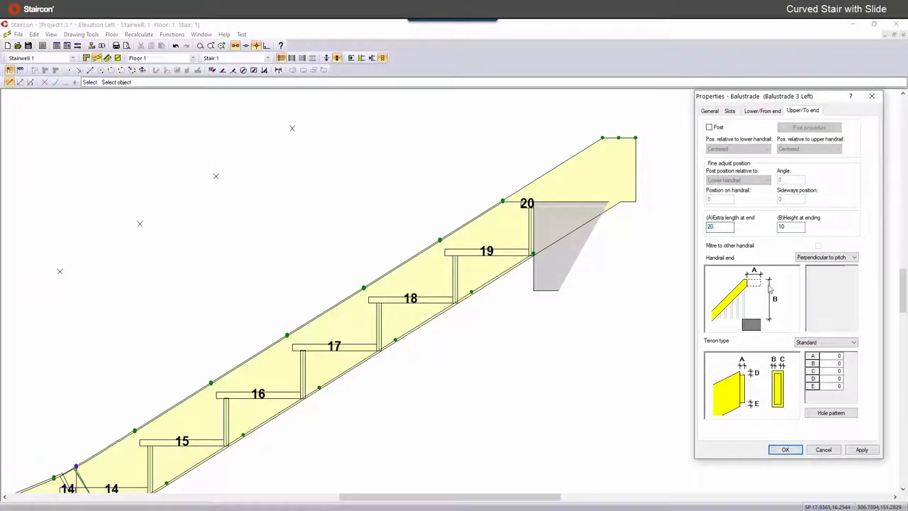
left_click(786, 450)
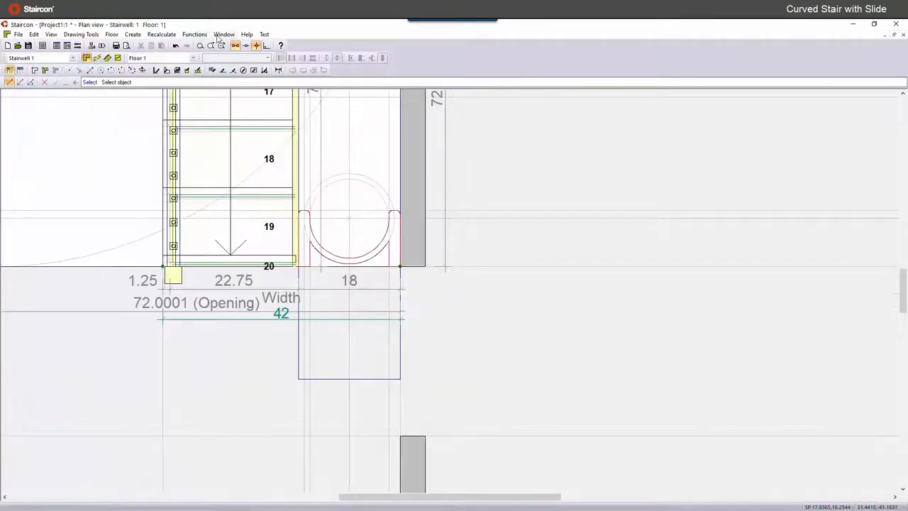
Place a help line 1 from the slide's edge and trace the angled outline along it.
left_click(194, 34)
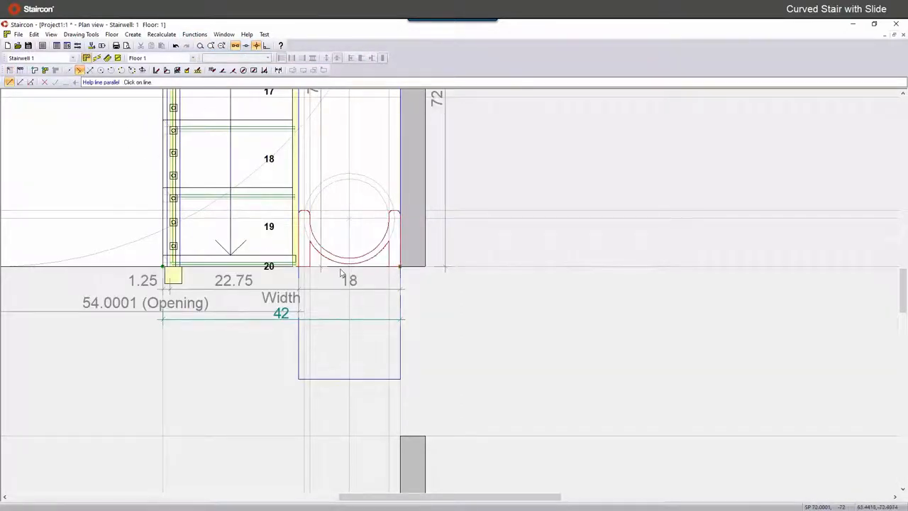
left_click(340, 273)
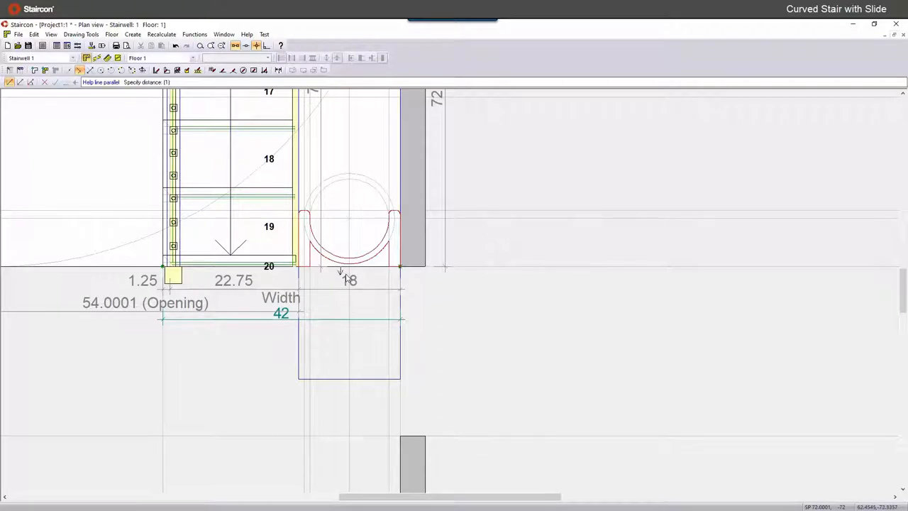
type("1")
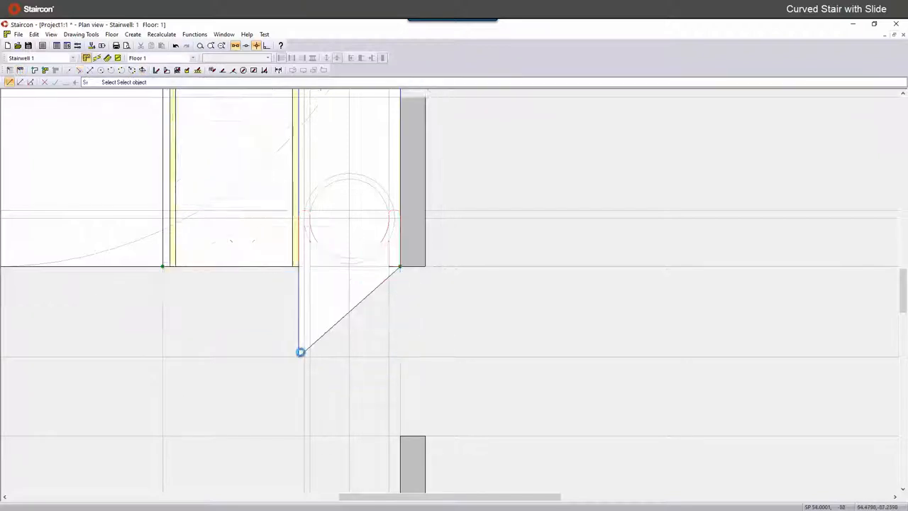
right_click(400, 266)
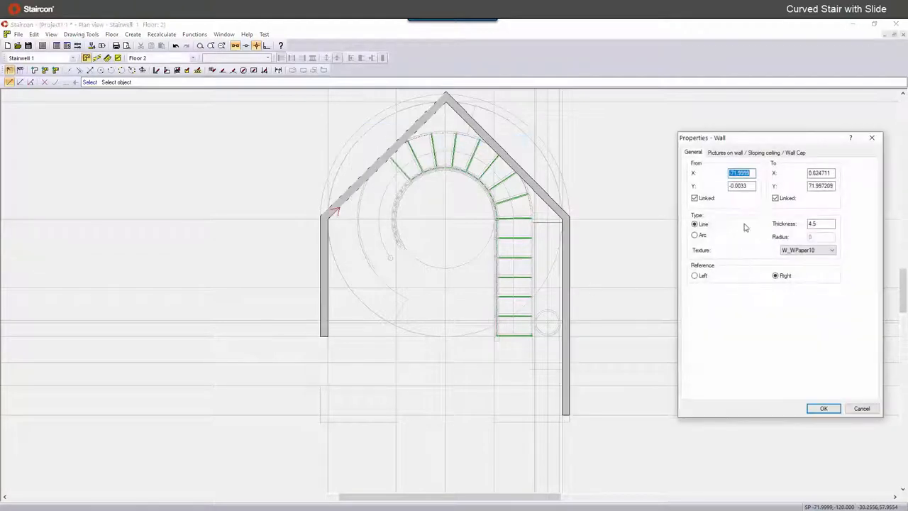
Change the upper-floor left wall segment's type from Line to Arc and confirm.
left_click(692, 236)
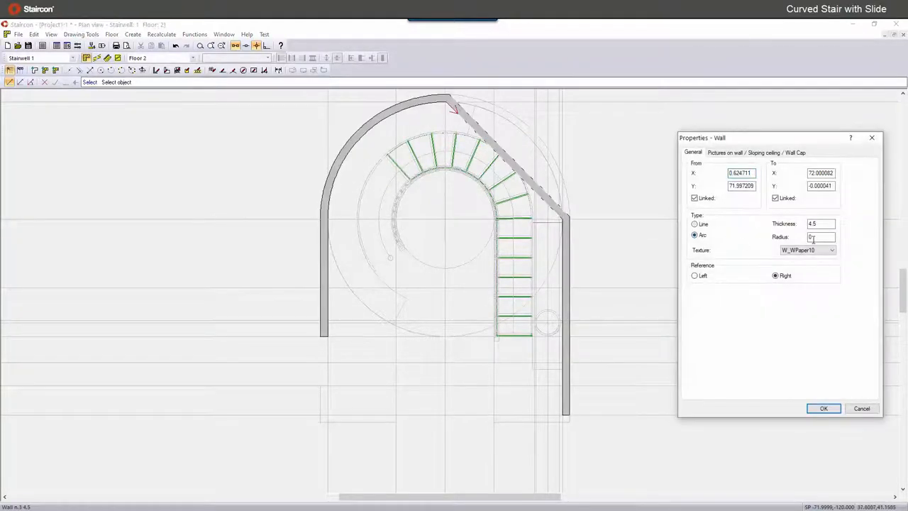
left_click(823, 408)
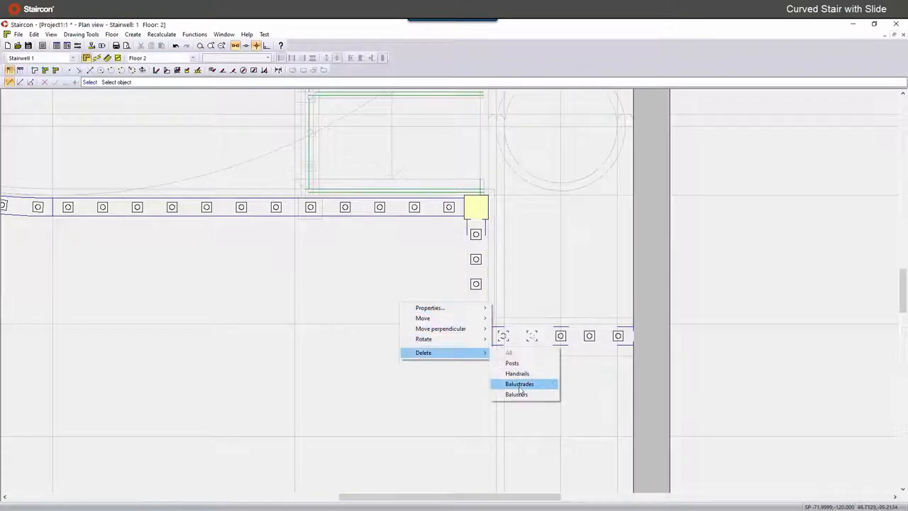
Delete the balustrades along the Floor 2 opening edge.
left_click(520, 383)
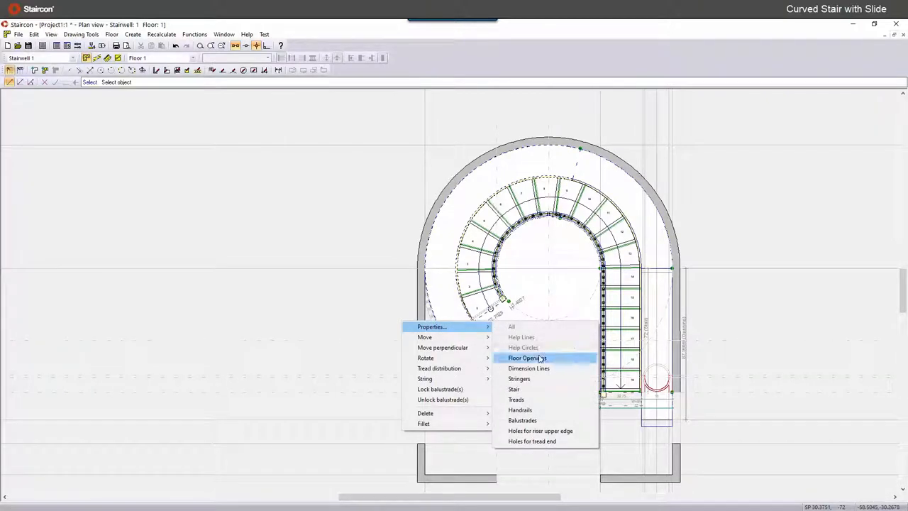
Give the floor opening a walnut landing nosing profile with a Cove-3/4 moulding beneath.
left_click(528, 357)
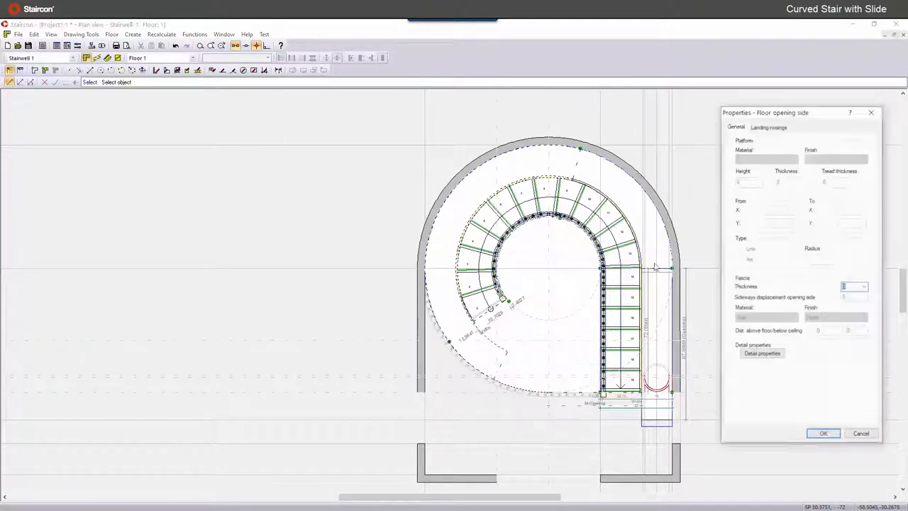
left_click(769, 125)
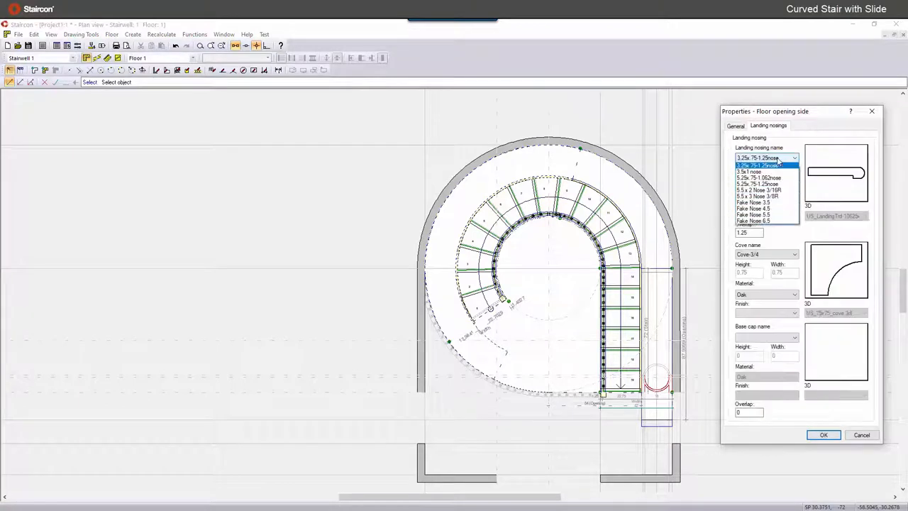
left_click(766, 164)
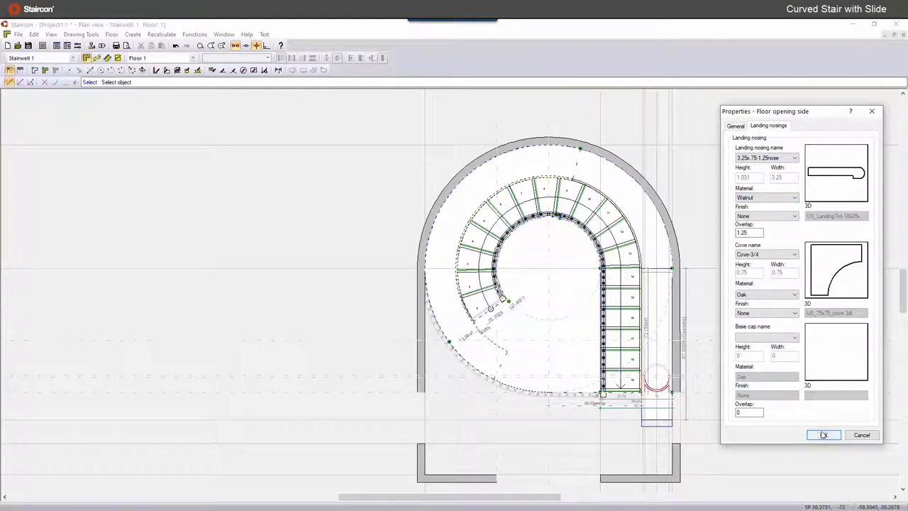
left_click(789, 294)
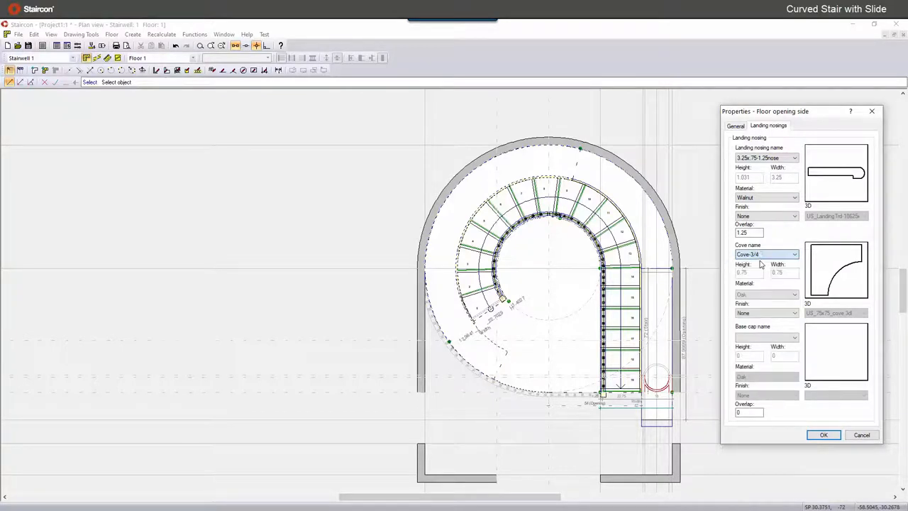
left_click(823, 434)
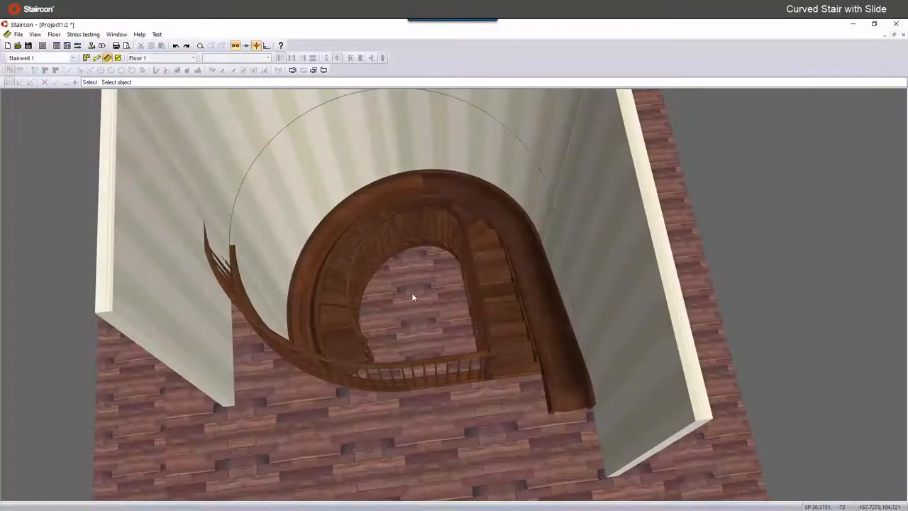
Orbit the 3D view to look down on the stair inside its curved walls.
left_click_drag(414, 298, 582, 247)
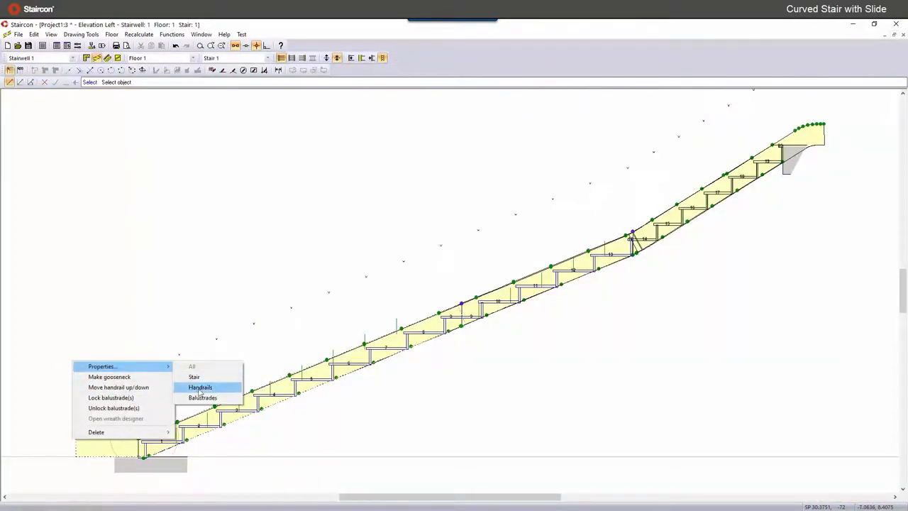
Edit the handrail properties from the left elevation, then orbit close around the stair's balusters.
left_click(202, 397)
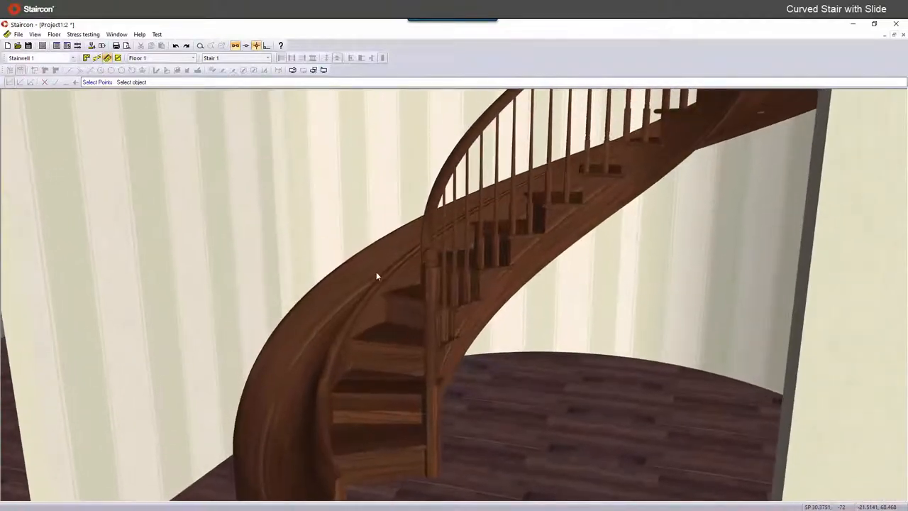
left_click_drag(375, 277, 459, 402)
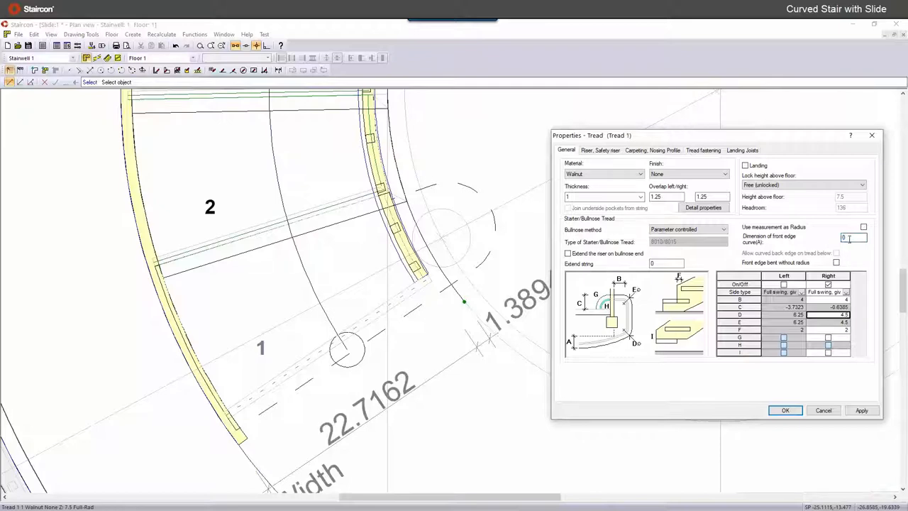
Reshape tread 1's bullnose front edge values in the table and apply them.
left_click(861, 410)
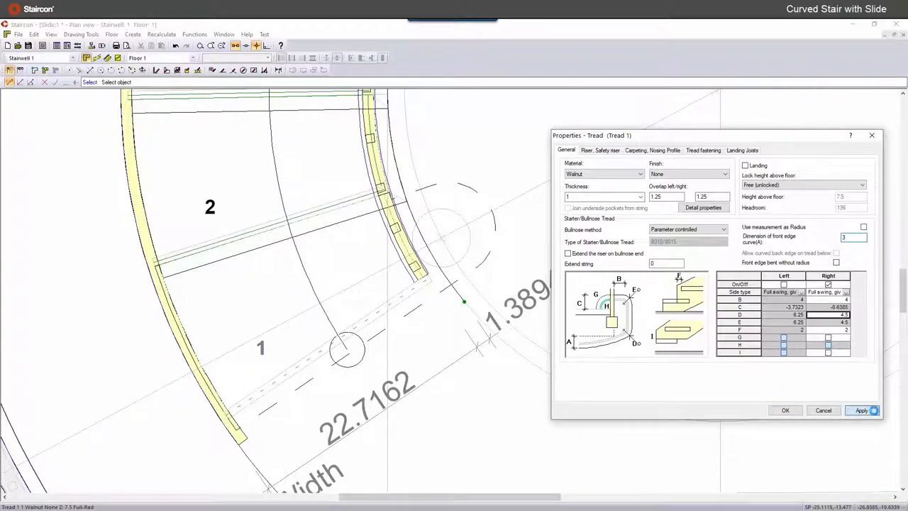
left_click(862, 410)
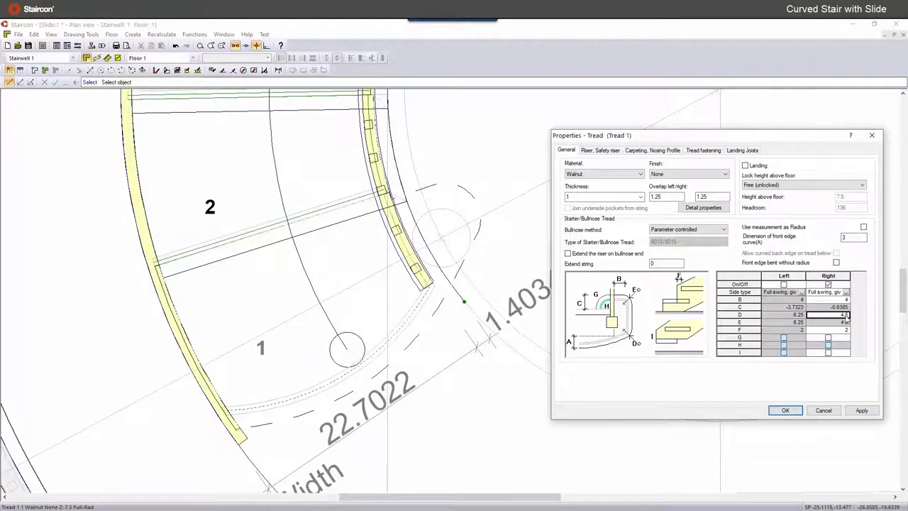
left_click(860, 410)
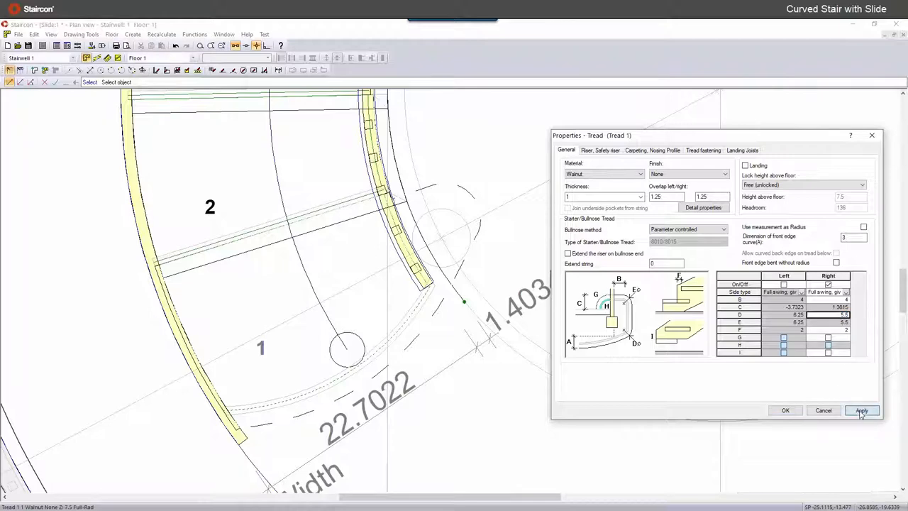
left_click(880, 409)
type("1.5")
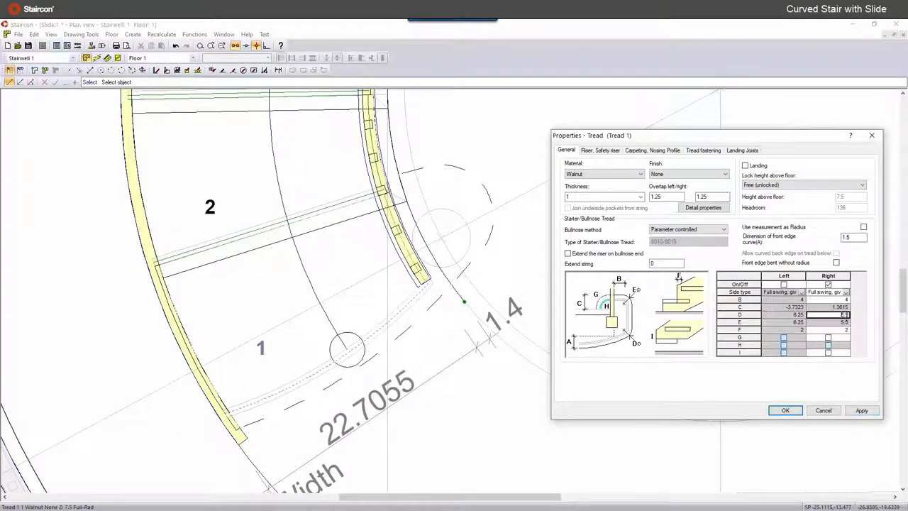
Extend the riser around the bullnose end of tread 1 and apply it.
left_click(861, 410)
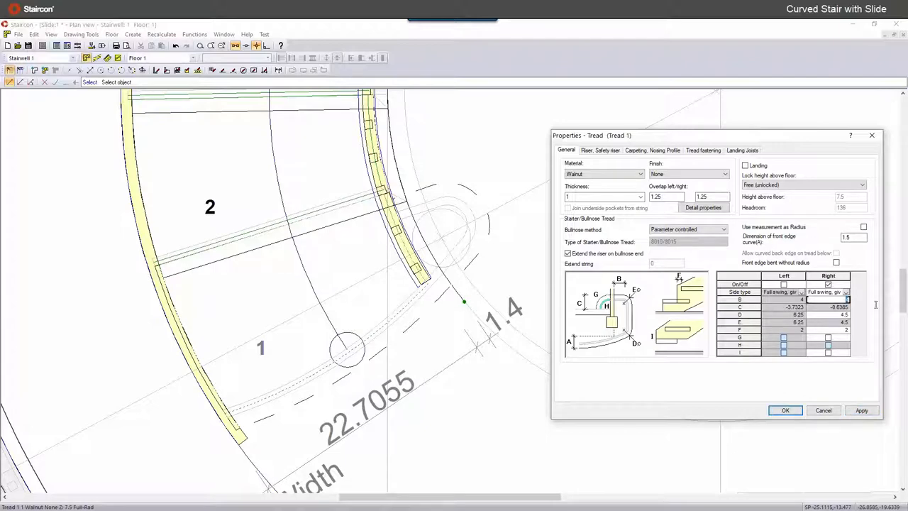
left_click(861, 410)
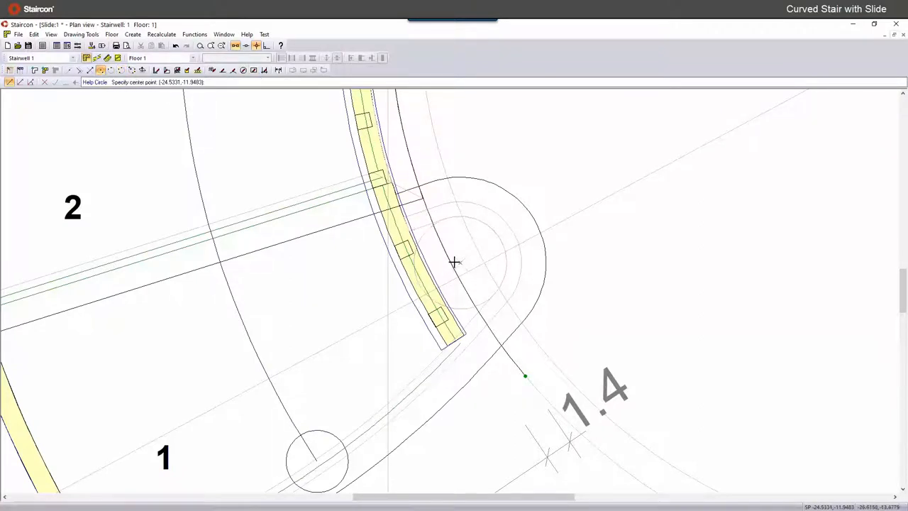
Place a help circle centre on the bullnose and measure its distance to the stringer.
left_click(457, 262)
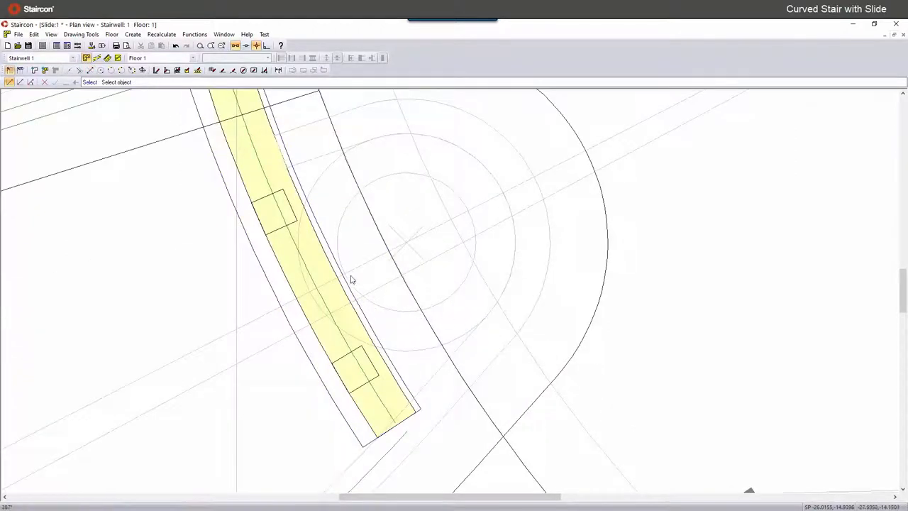
mouse_move(312, 190)
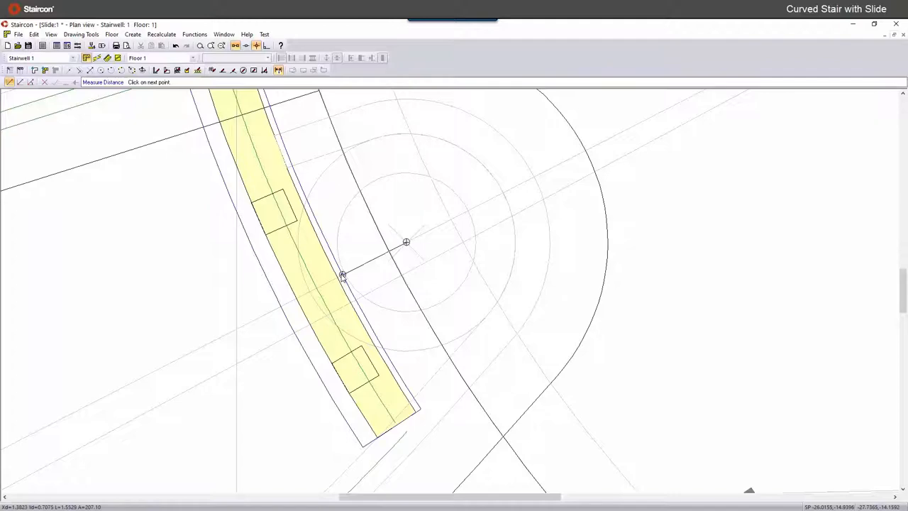
left_click(343, 275)
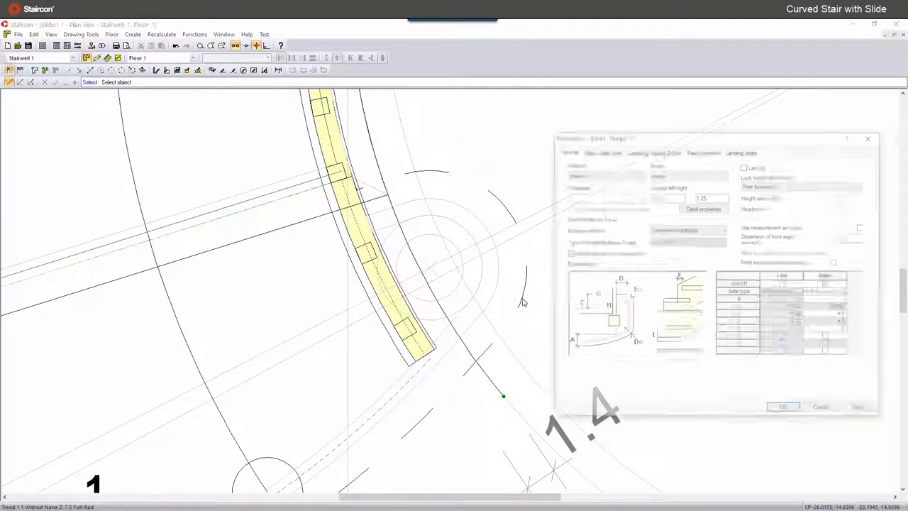
left_click(783, 406)
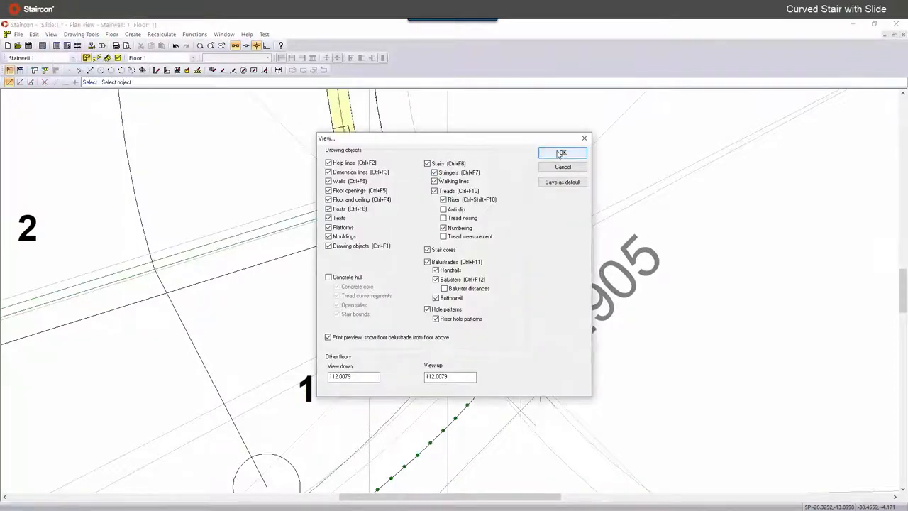
Confirm balustrades and balusters shown in plan, then delete via the newel area's context menu.
left_click(562, 153)
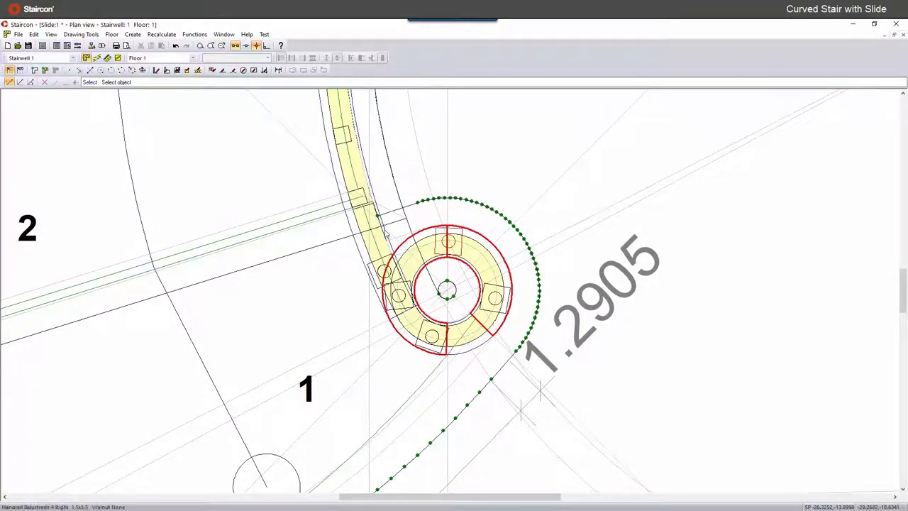
mouse_move(368, 227)
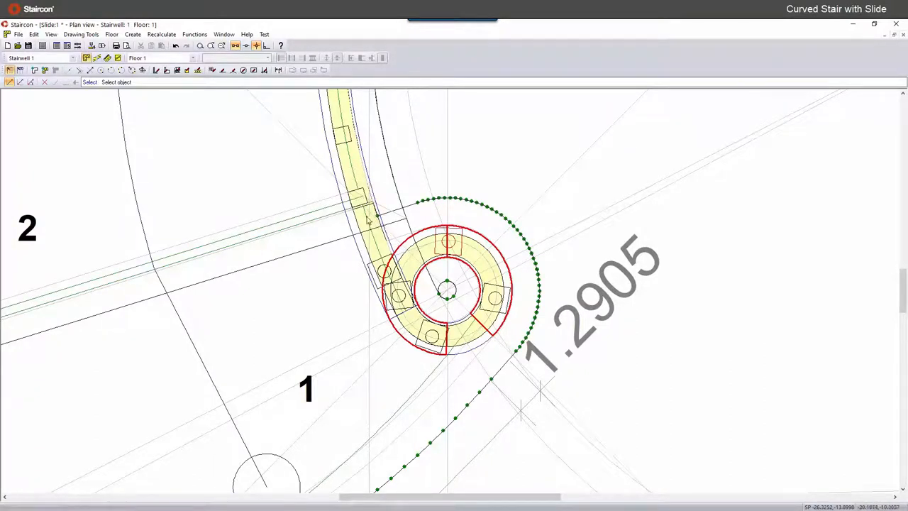
right_click(447, 298)
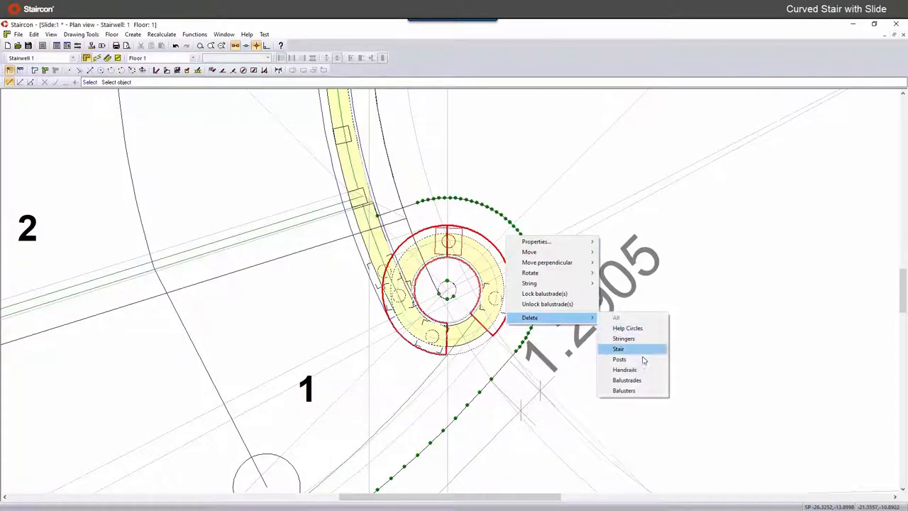
left_click(618, 349)
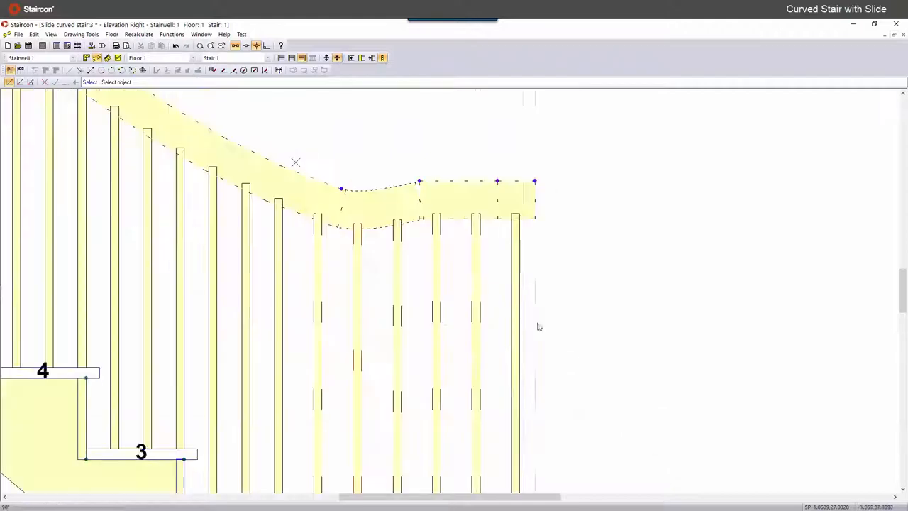
Move one handrail end point freely and another only in the Y-direction in elevation.
right_click(534, 182)
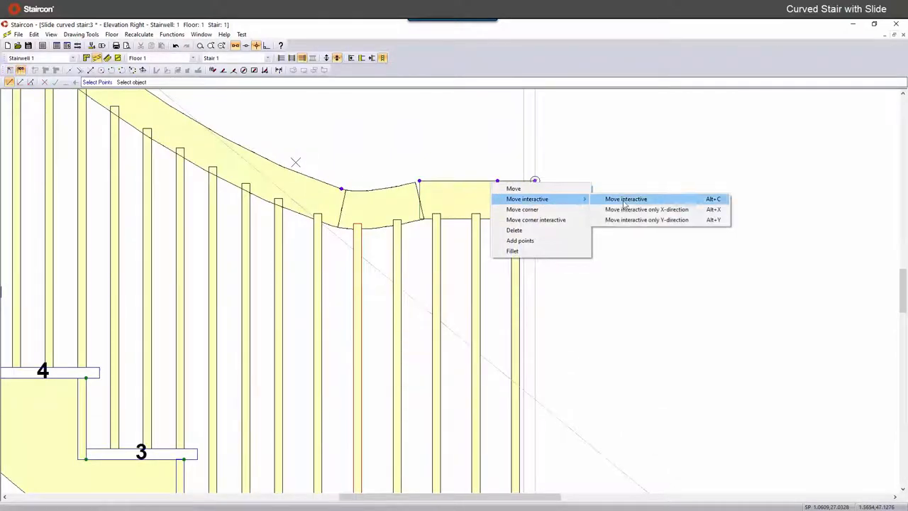
left_click(626, 198)
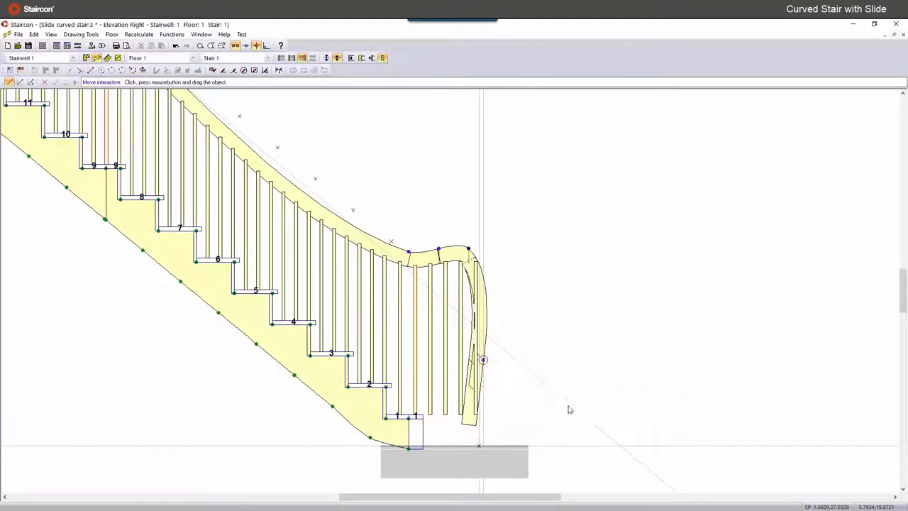
right_click(468, 248)
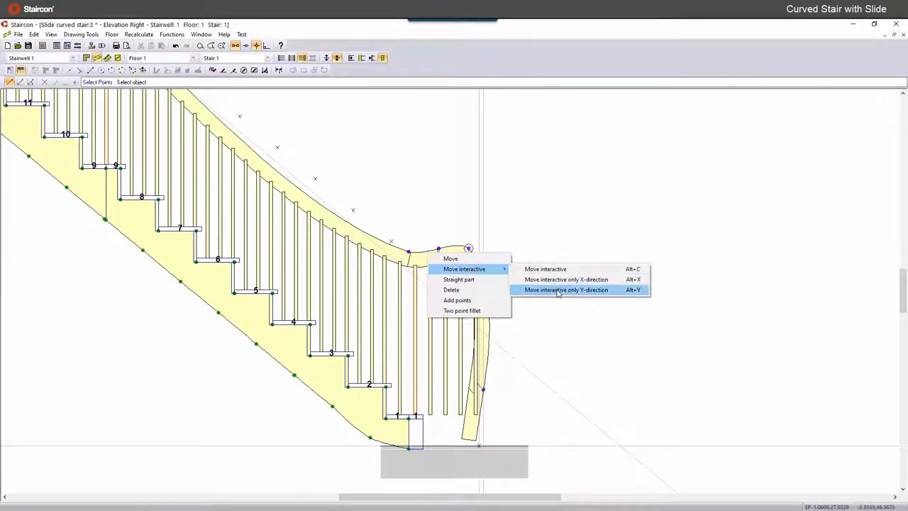
left_click(565, 289)
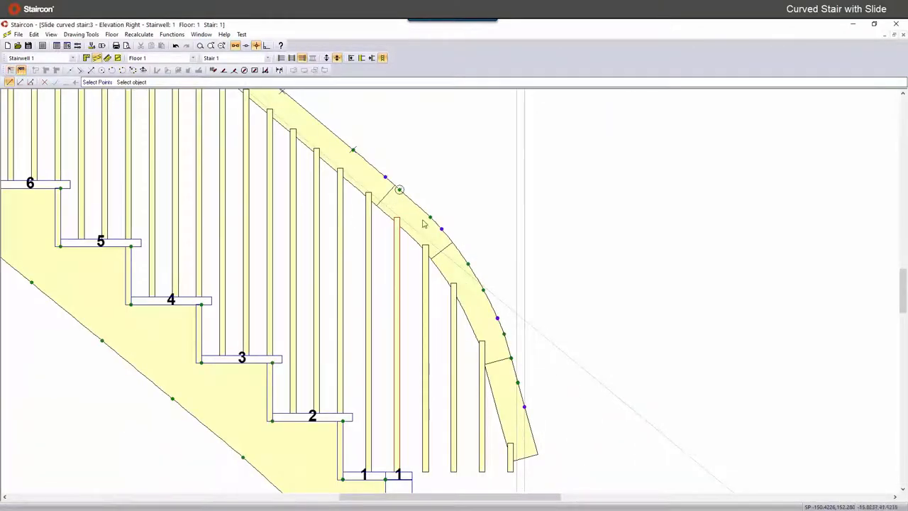
Round the rail's lower points with a three point fillet and check the sweep in 3D.
right_click(483, 290)
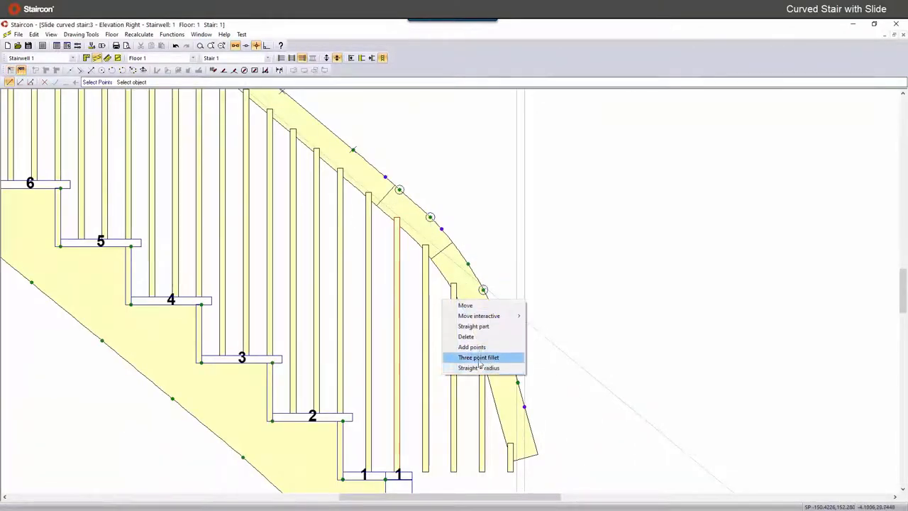
left_click(478, 358)
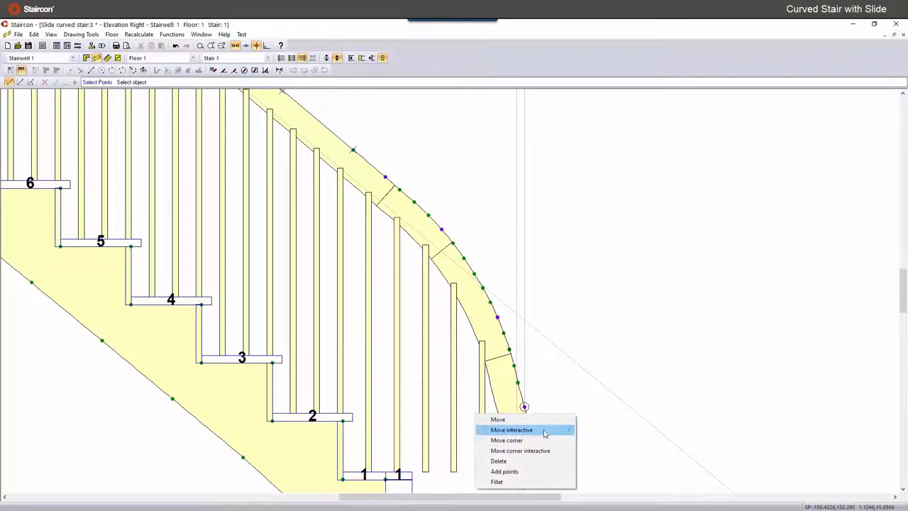
left_click(510, 430)
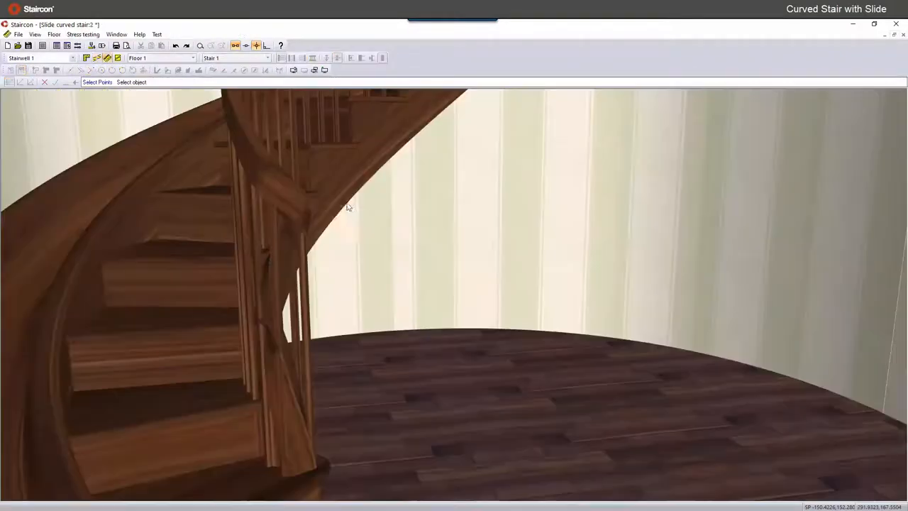
left_click_drag(347, 206, 262, 233)
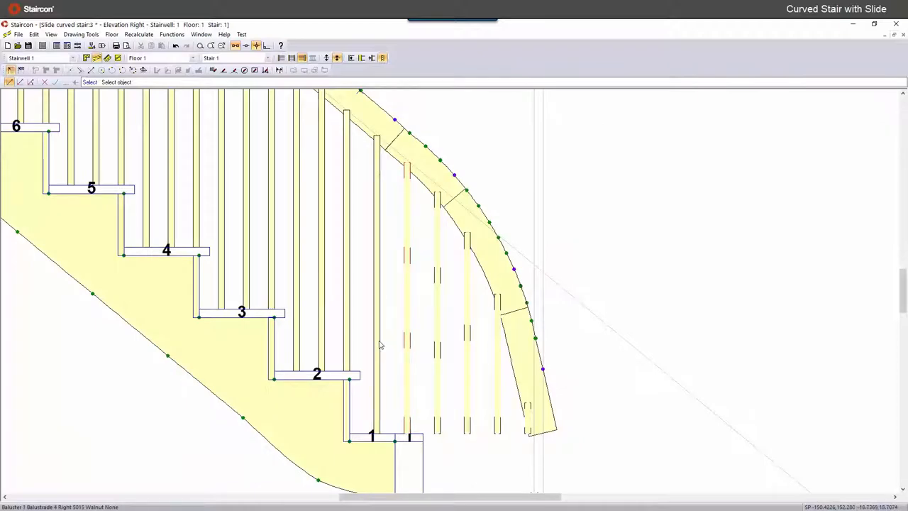
left_click(85, 56)
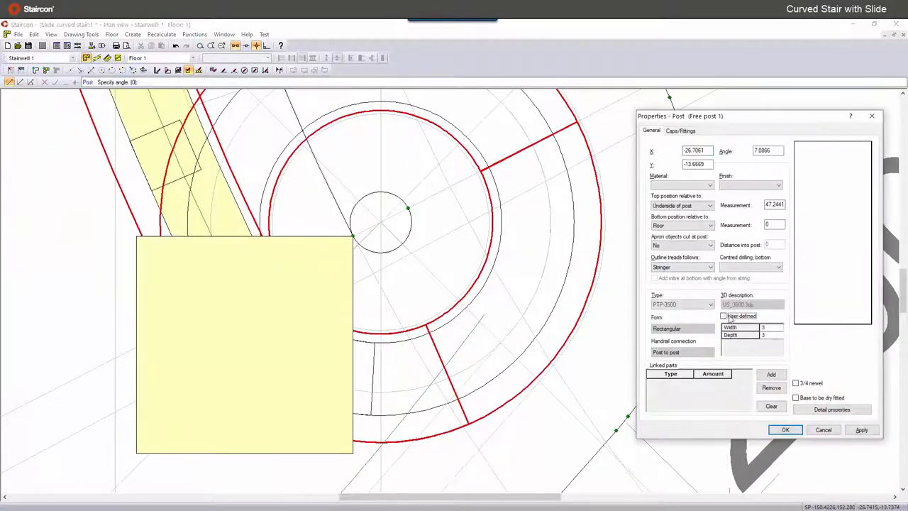
Make the newel post user defined and round with measurement 60, and apply it.
left_click(723, 315)
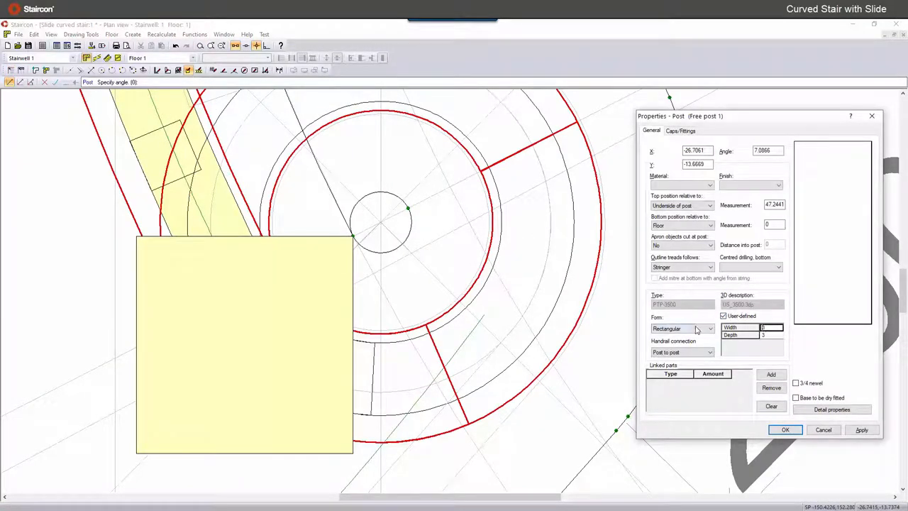
left_click(708, 329)
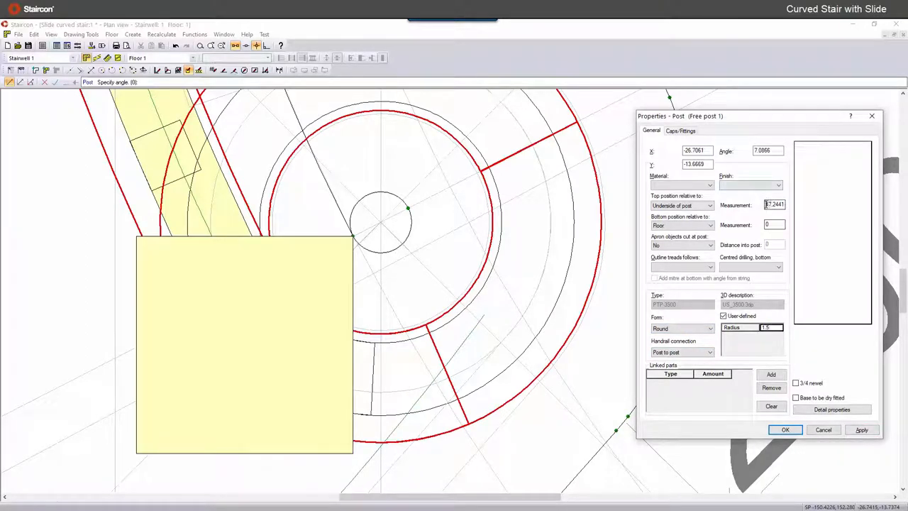
left_click(862, 430)
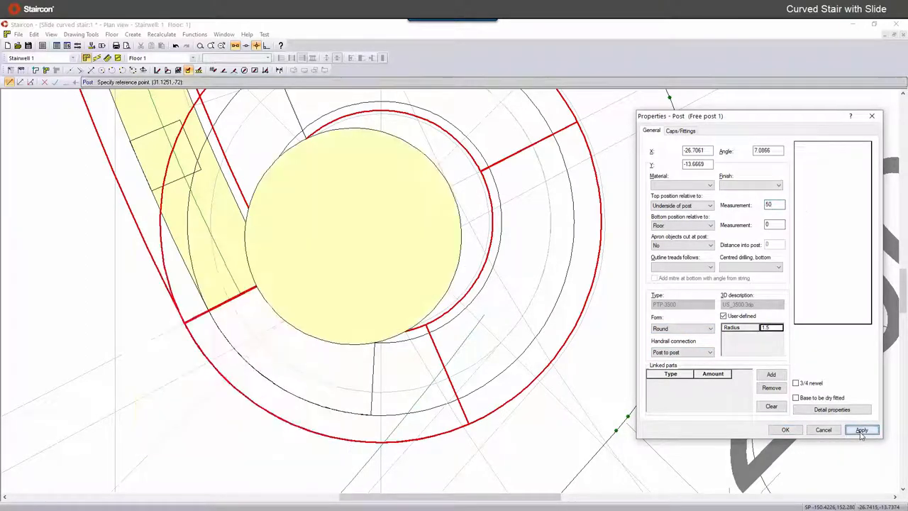
left_click(785, 430)
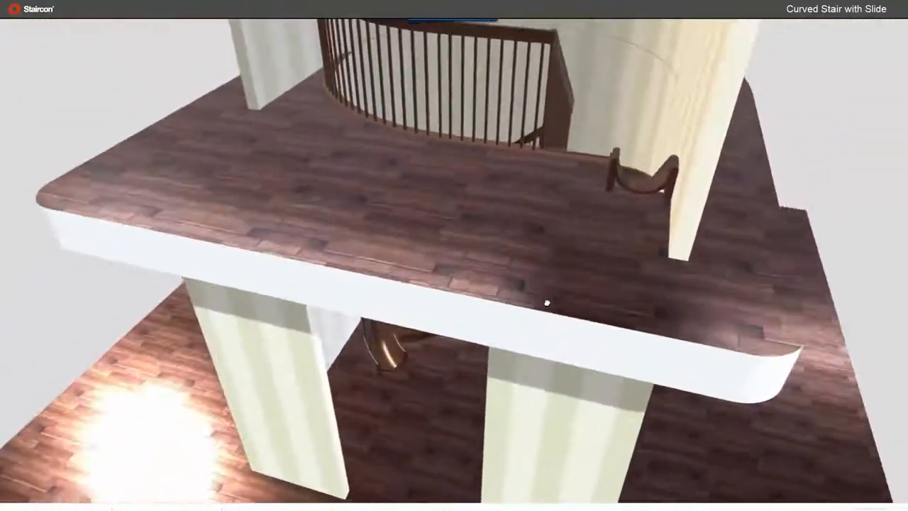
Orbit the 3D model from the upper floor down past the handrail to the bullnose, newel and slide.
left_click_drag(546, 300, 550, 309)
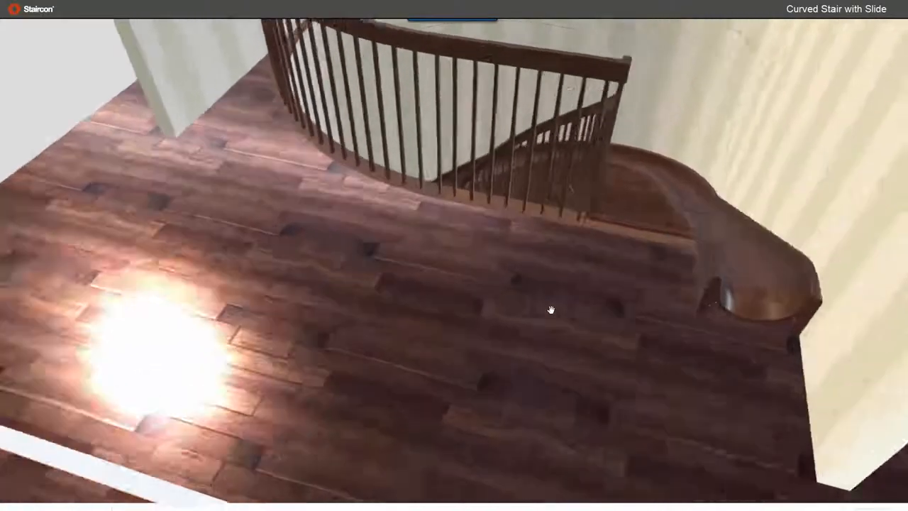
left_click_drag(550, 309, 545, 355)
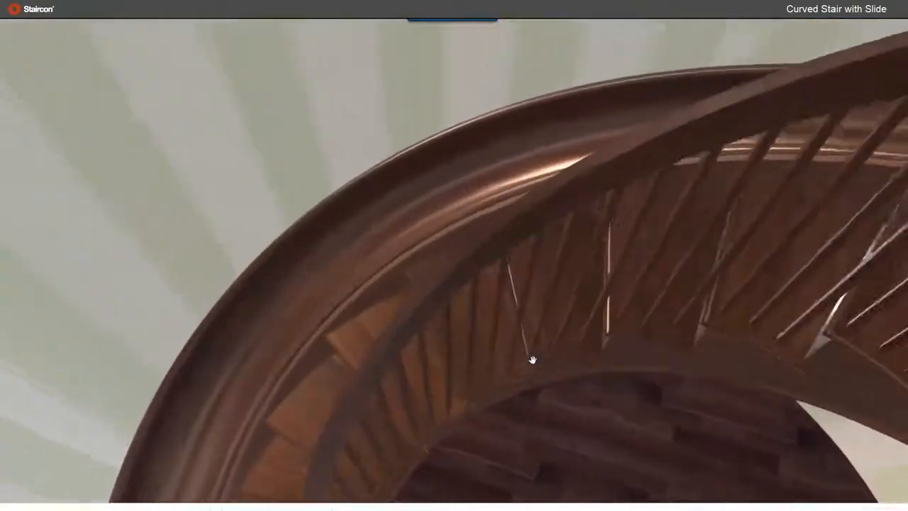
left_click_drag(533, 360, 497, 269)
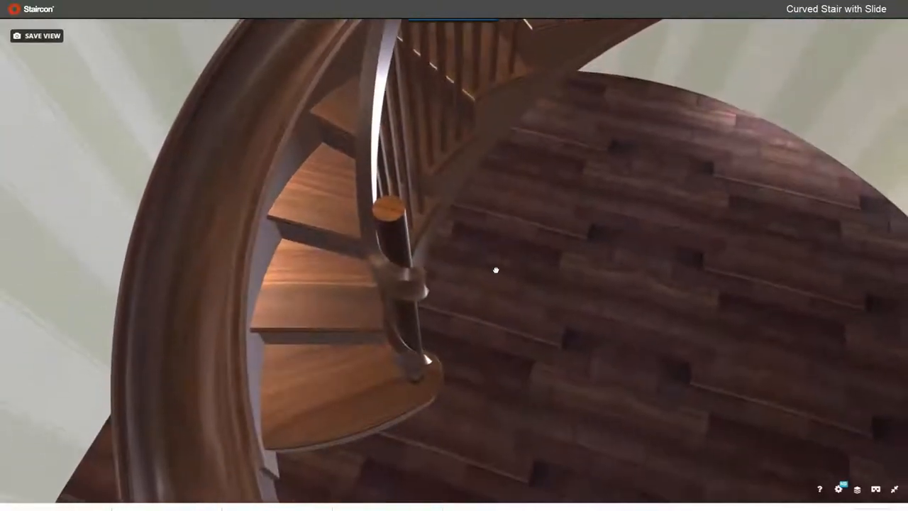
left_click_drag(496, 269, 460, 213)
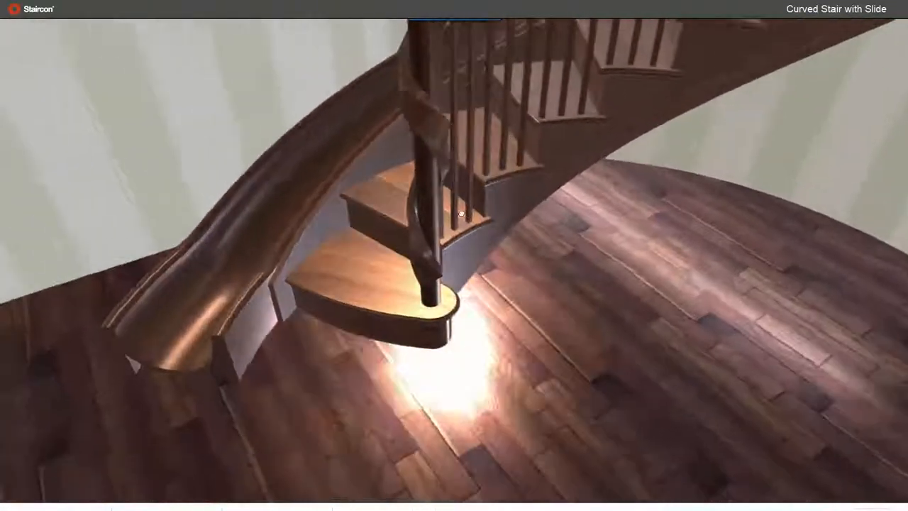